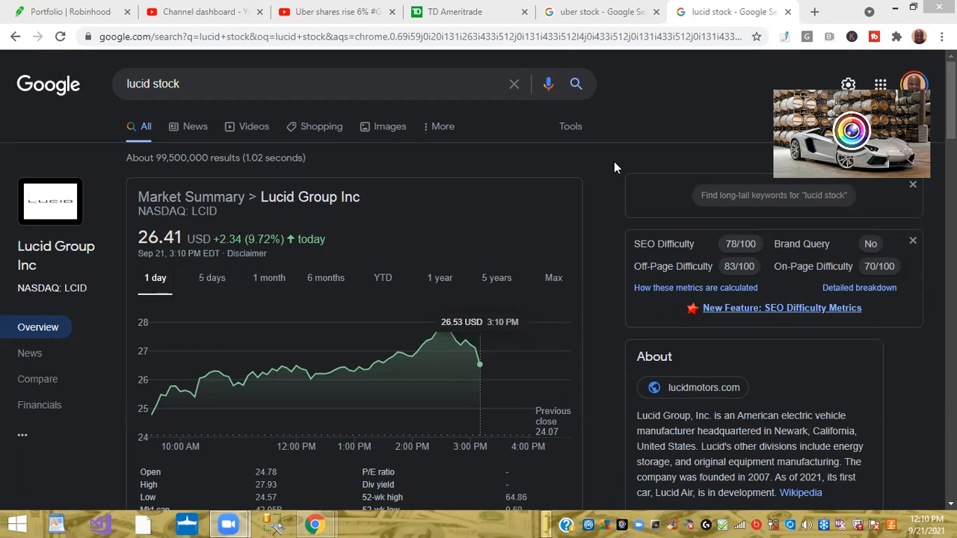
{"action": "mouse_move", "coordinate": [350, 206]}
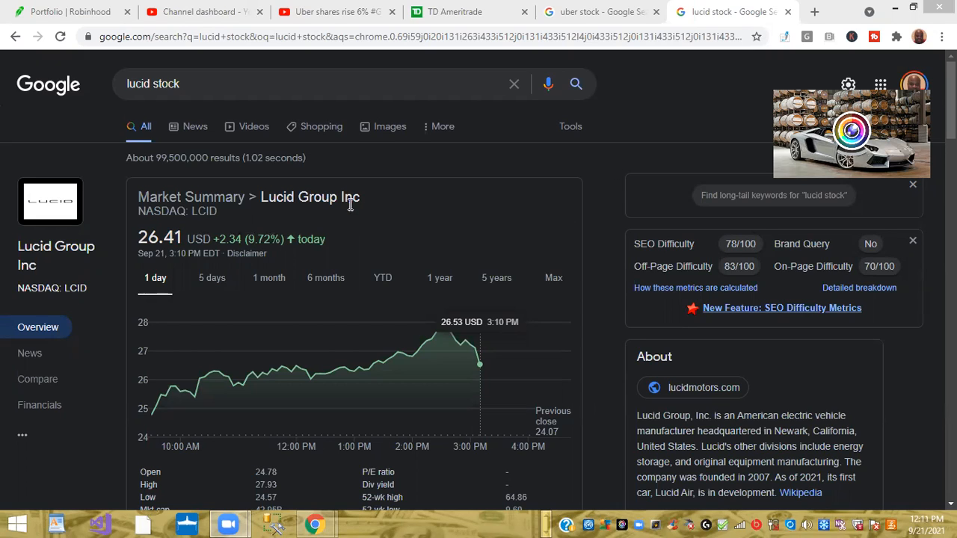
{"action": "mouse_move", "coordinate": [374, 211]}
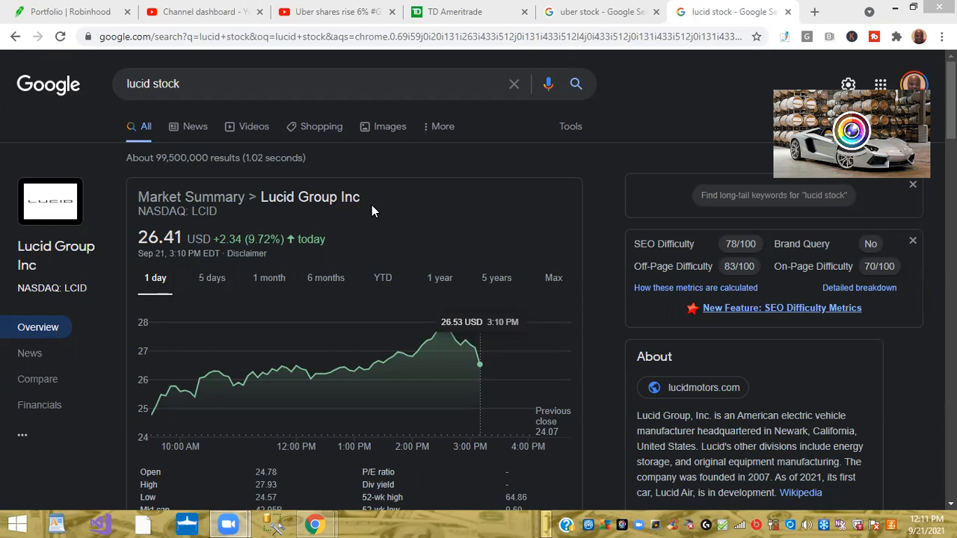
{"action": "mouse_move", "coordinate": [430, 242]}
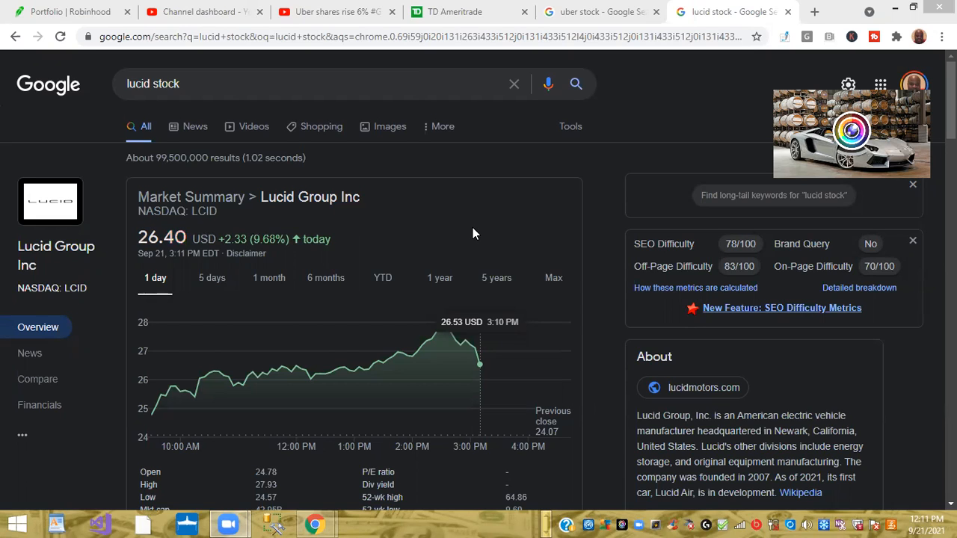
{"action": "mouse_move", "coordinate": [852, 431]}
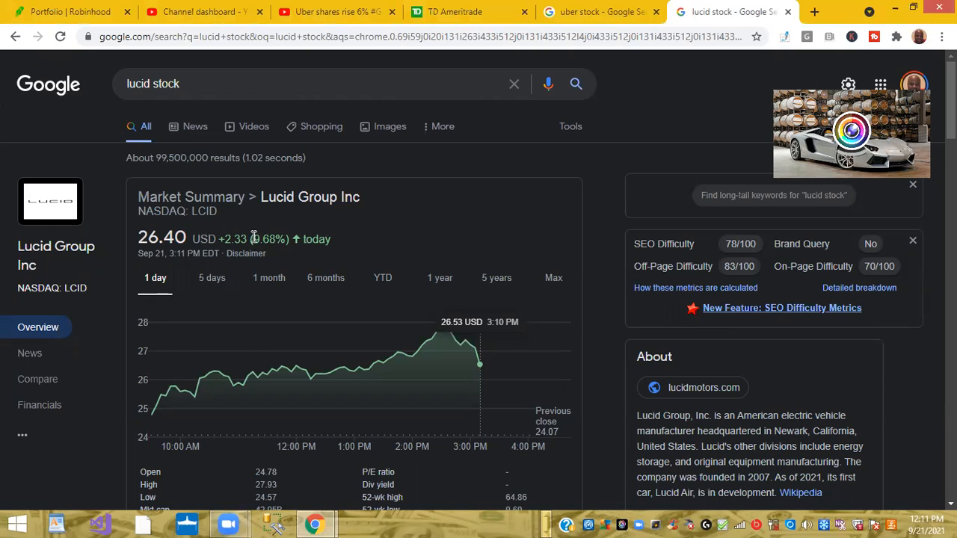
{"action": "mouse_move", "coordinate": [445, 334]}
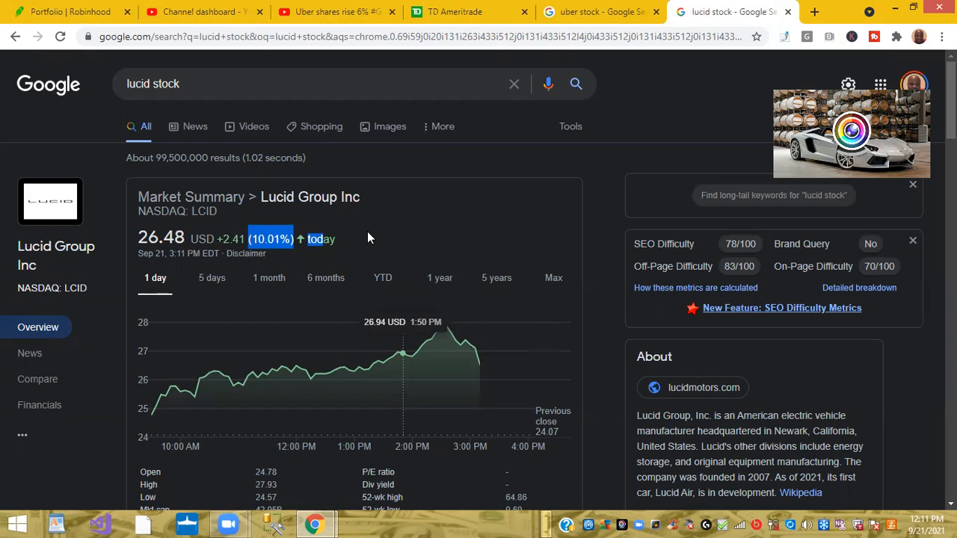
- Switch Lucid's Google chart from one month to one year, showing a 169.07% gain
{"action": "left_click", "coordinate": [269, 277]}
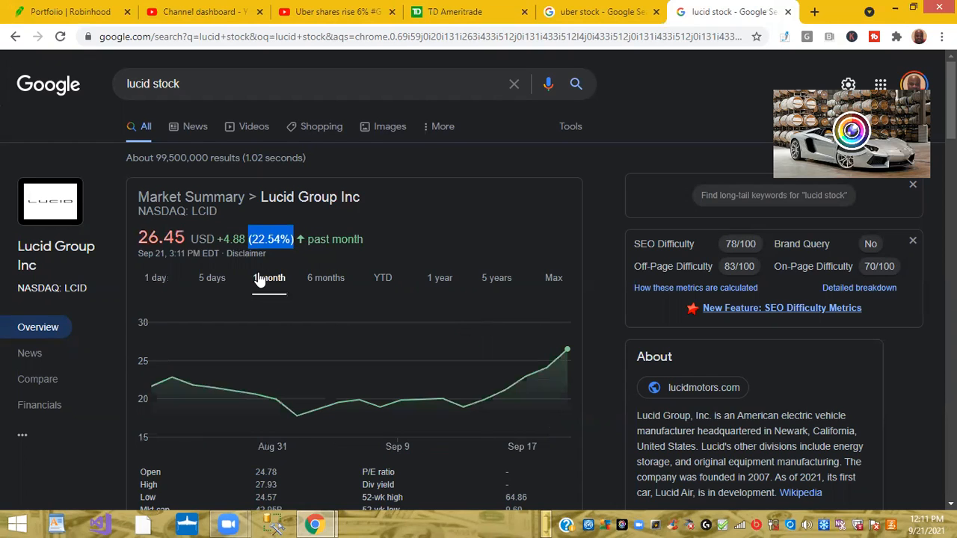
{"action": "mouse_move", "coordinate": [299, 414]}
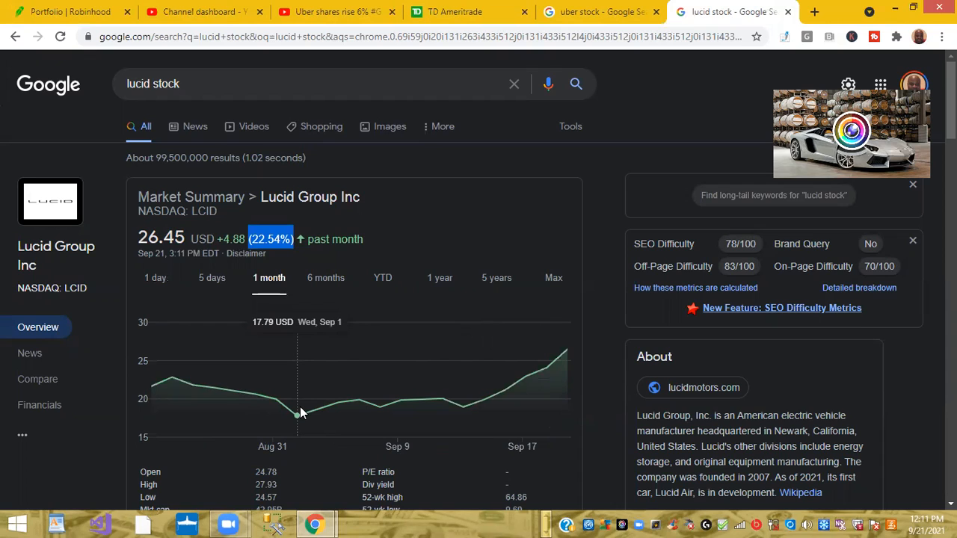
{"action": "mouse_move", "coordinate": [295, 411]}
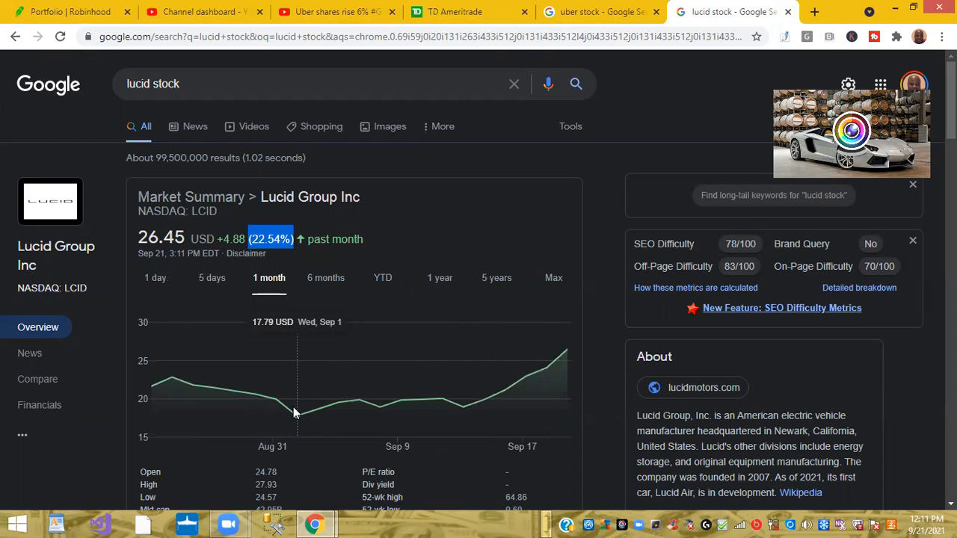
{"action": "mouse_move", "coordinate": [439, 278]}
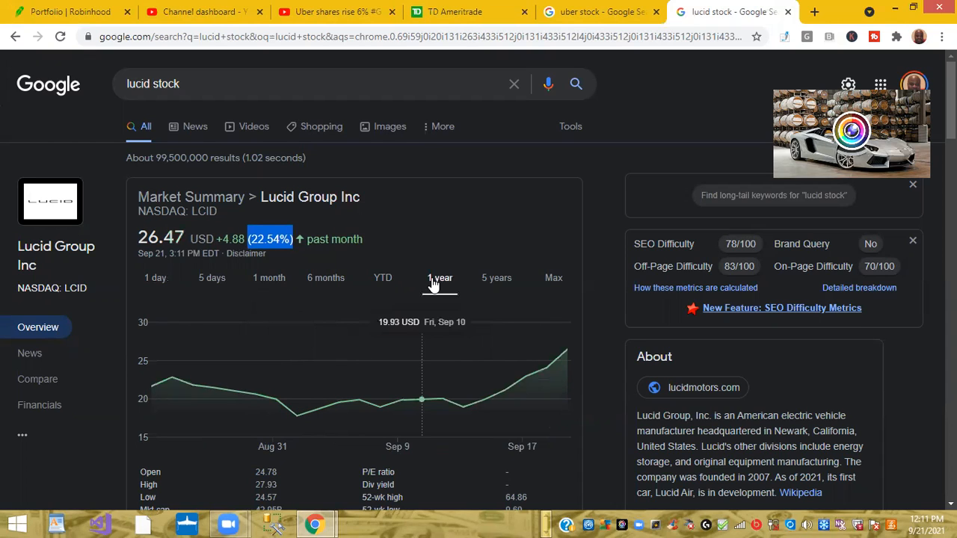
{"action": "left_click", "coordinate": [440, 277]}
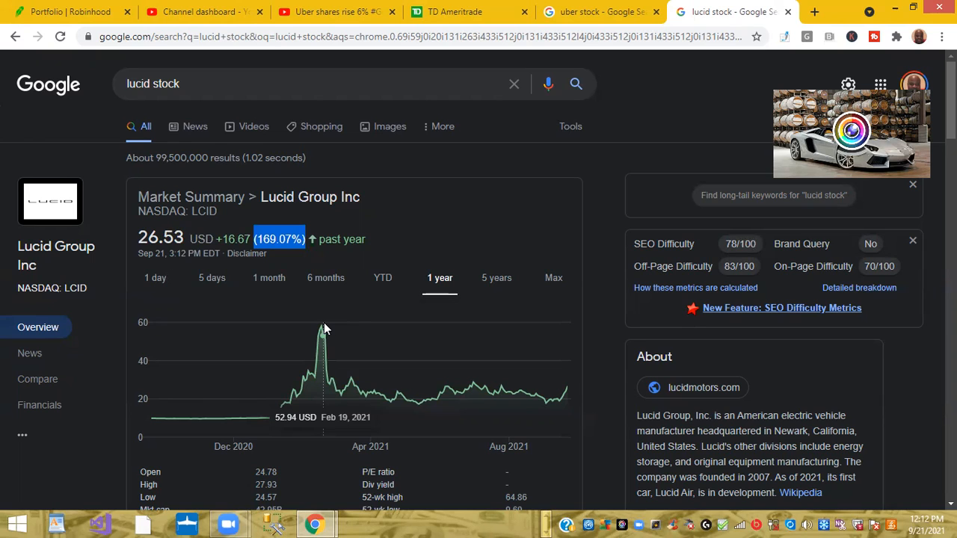
{"action": "mouse_move", "coordinate": [384, 370]}
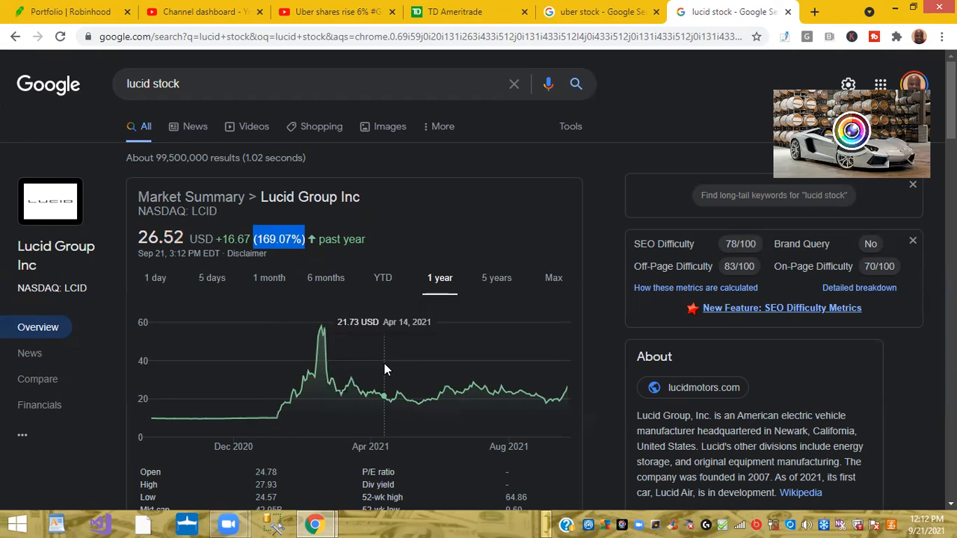
- Show Lucid's intraday chart (26.45 USD, +9.89%) and highlight the 52-week high of 64.86 twice
{"action": "left_click", "coordinate": [155, 277]}
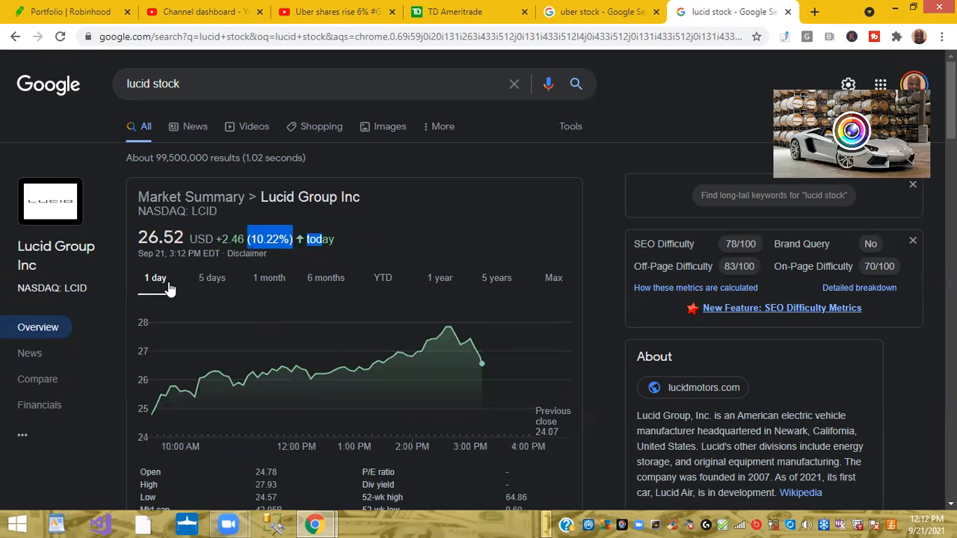
{"action": "mouse_move", "coordinate": [408, 255]}
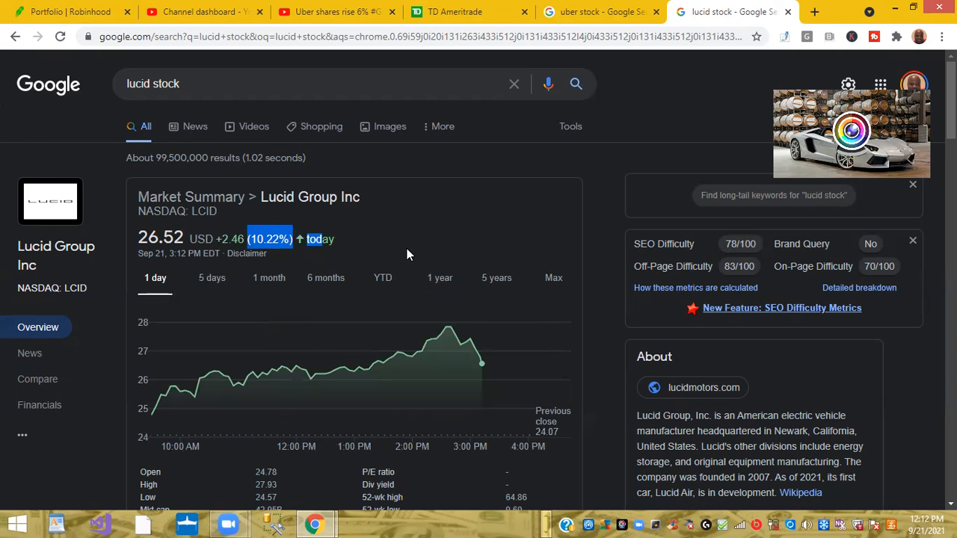
{"action": "mouse_move", "coordinate": [447, 330]}
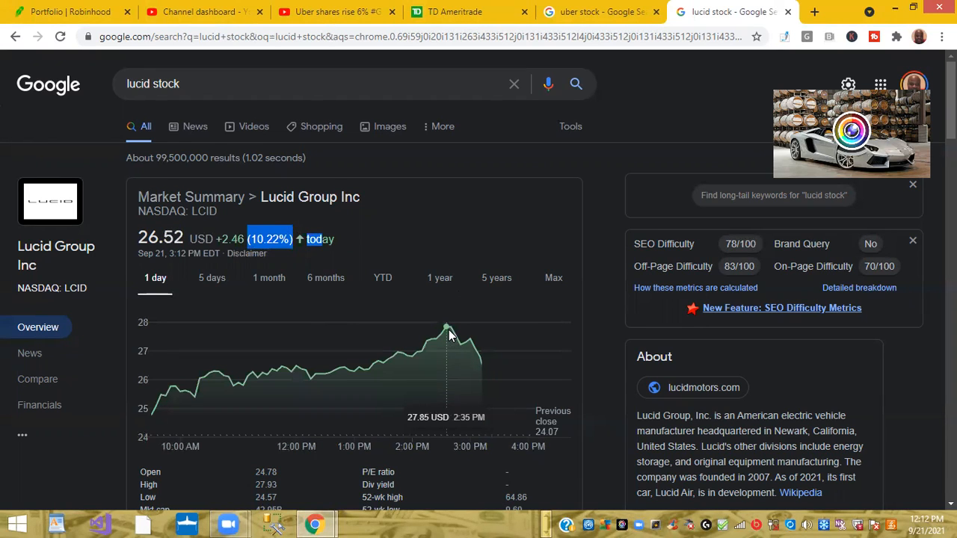
{"action": "scroll", "scroll_direction": "down", "scroll_amount": 3}
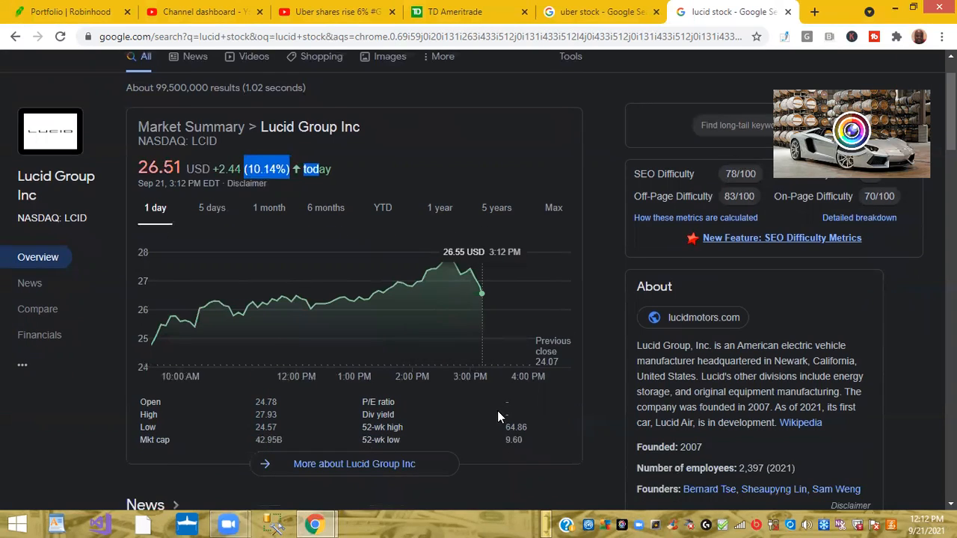
{"action": "double_click", "coordinate": [516, 427]}
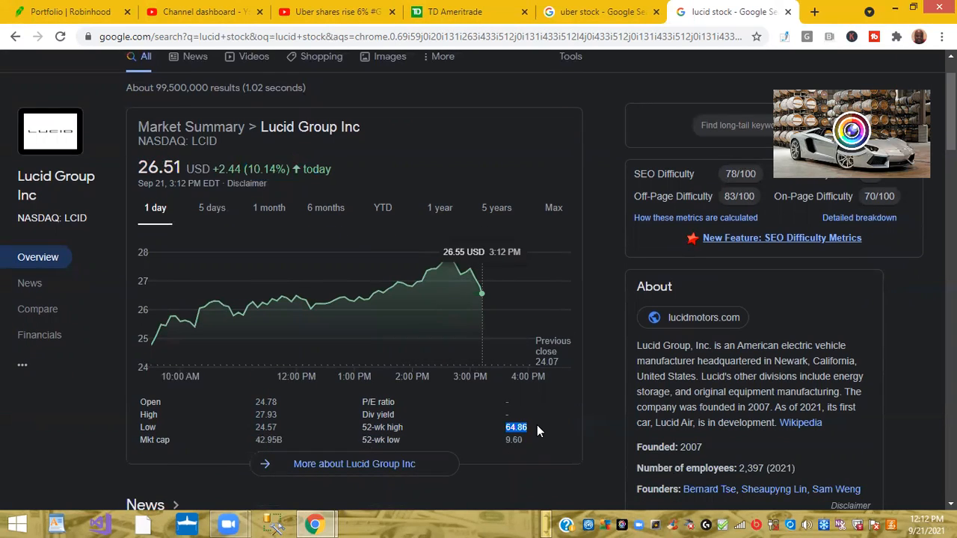
{"action": "mouse_move", "coordinate": [479, 396]}
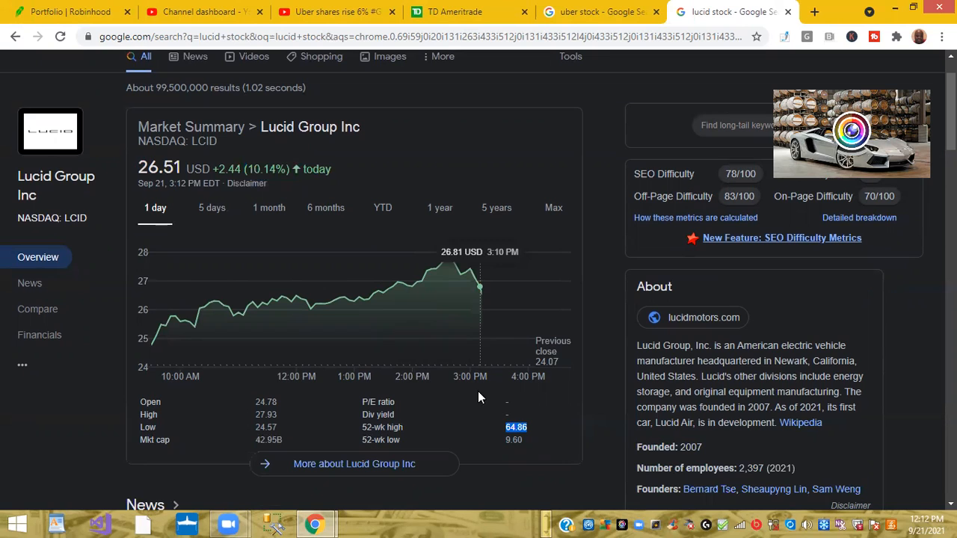
{"action": "mouse_move", "coordinate": [267, 326]}
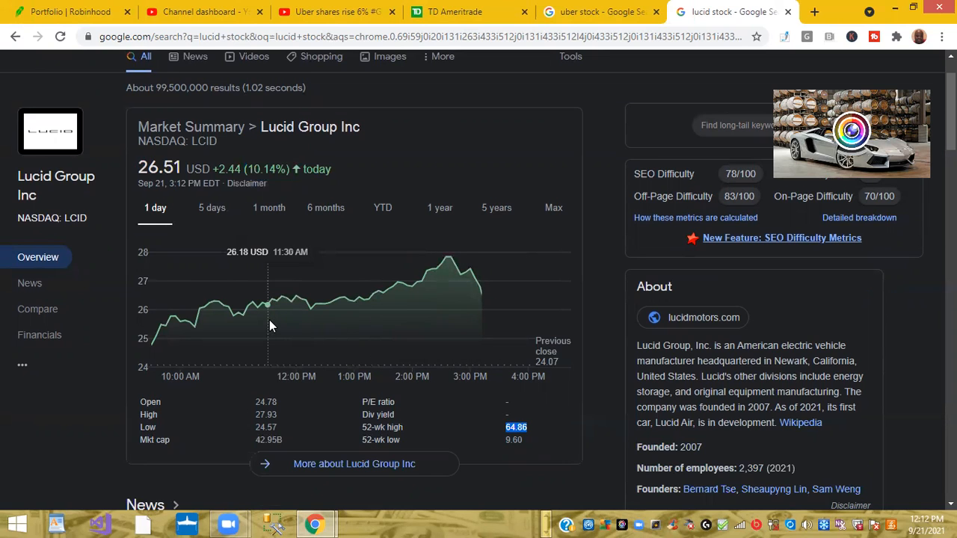
{"action": "scroll", "scroll_direction": "up", "scroll_amount": 3}
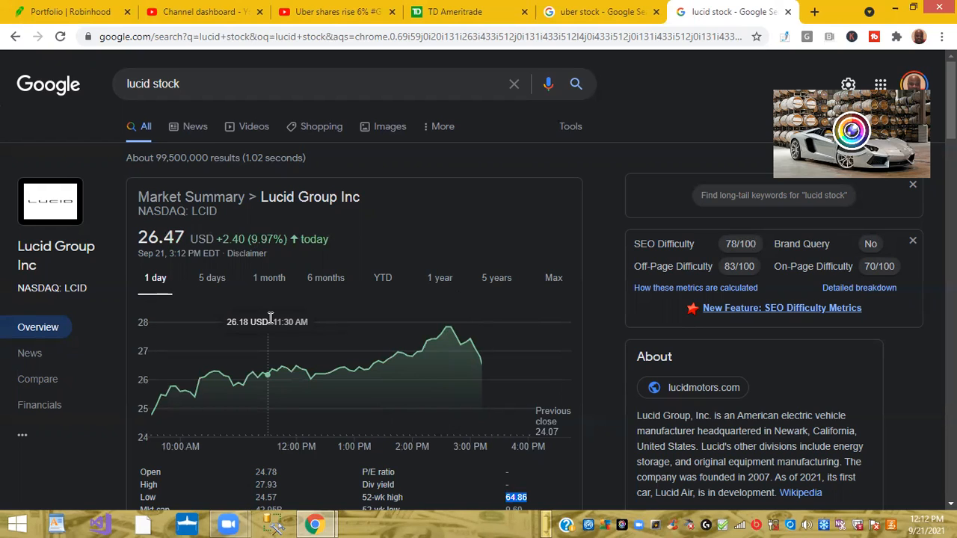
{"action": "mouse_move", "coordinate": [483, 365]}
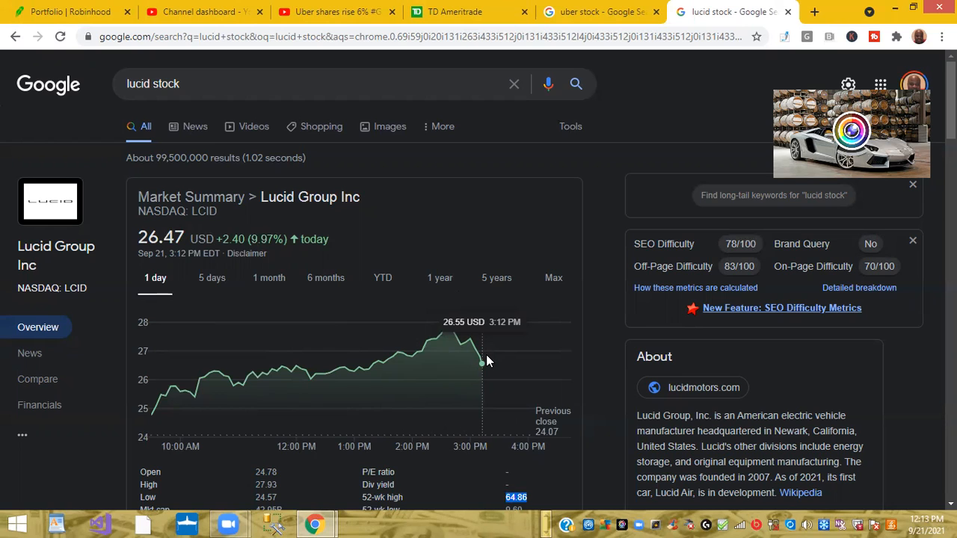
{"action": "scroll", "scroll_direction": "down", "scroll_amount": 3}
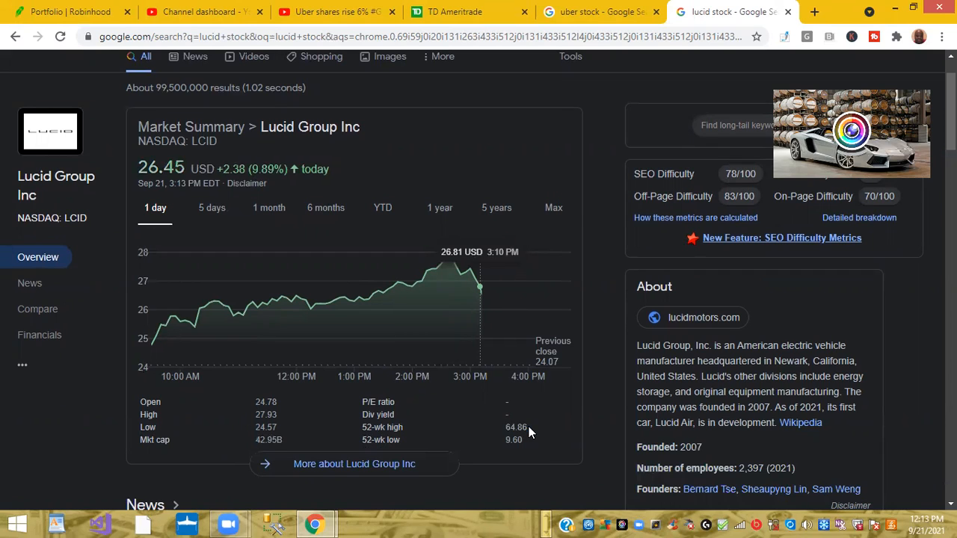
{"action": "double_click", "coordinate": [516, 427]}
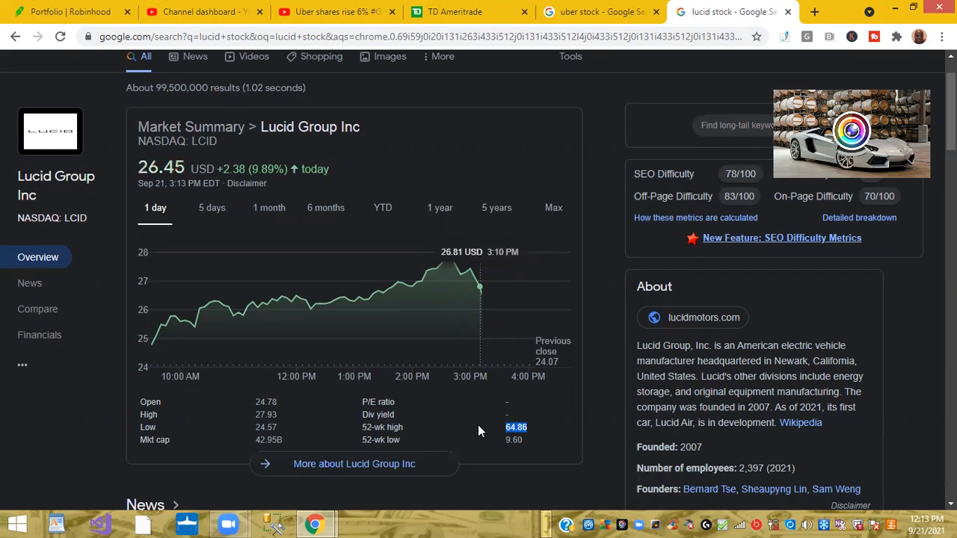
{"action": "scroll", "scroll_direction": "up", "scroll_amount": 3}
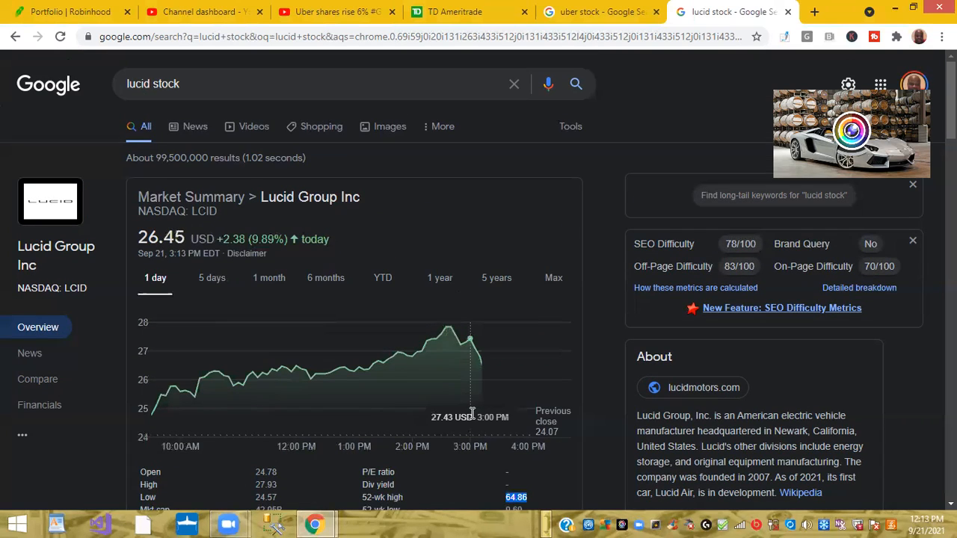
{"action": "mouse_move", "coordinate": [320, 372]}
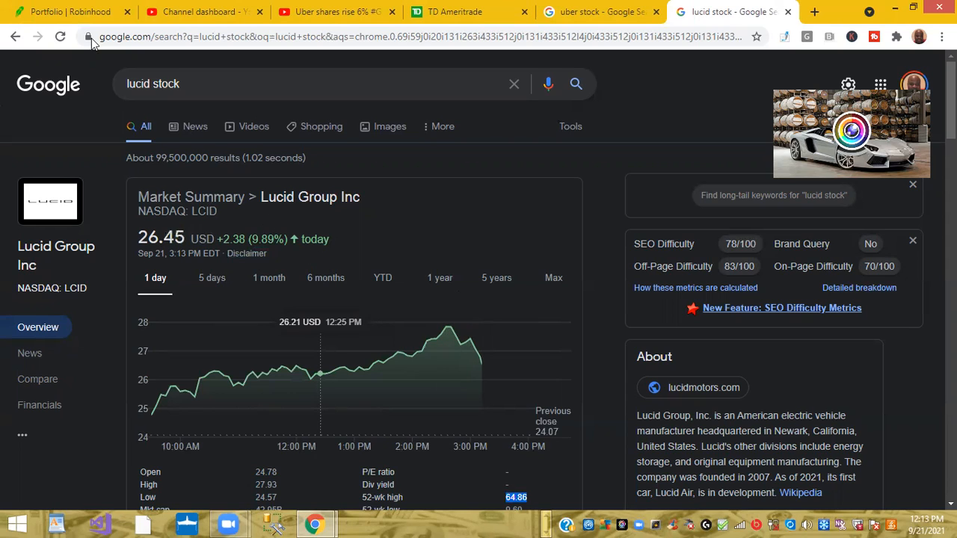
{"action": "mouse_move", "coordinate": [71, 11]}
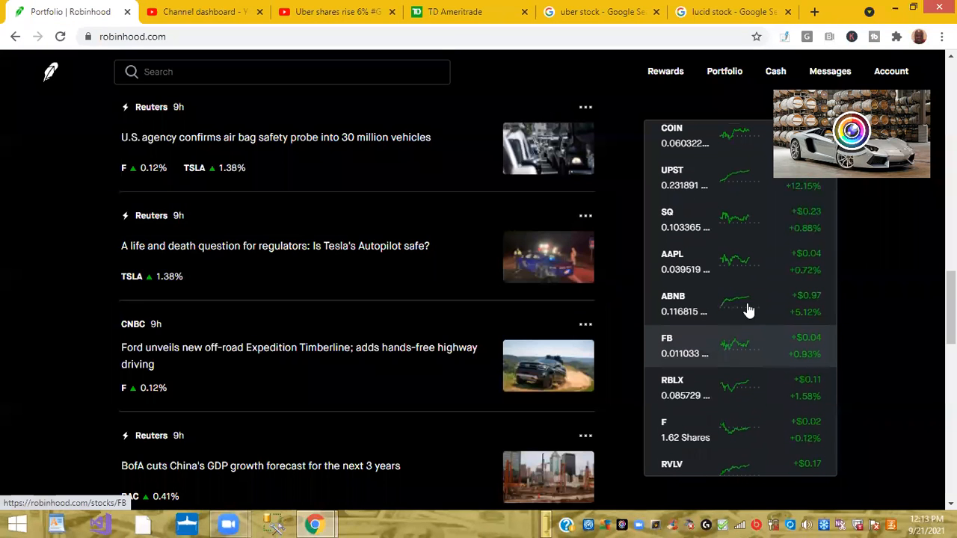
{"action": "scroll", "scroll_direction": "down", "scroll_amount": 3}
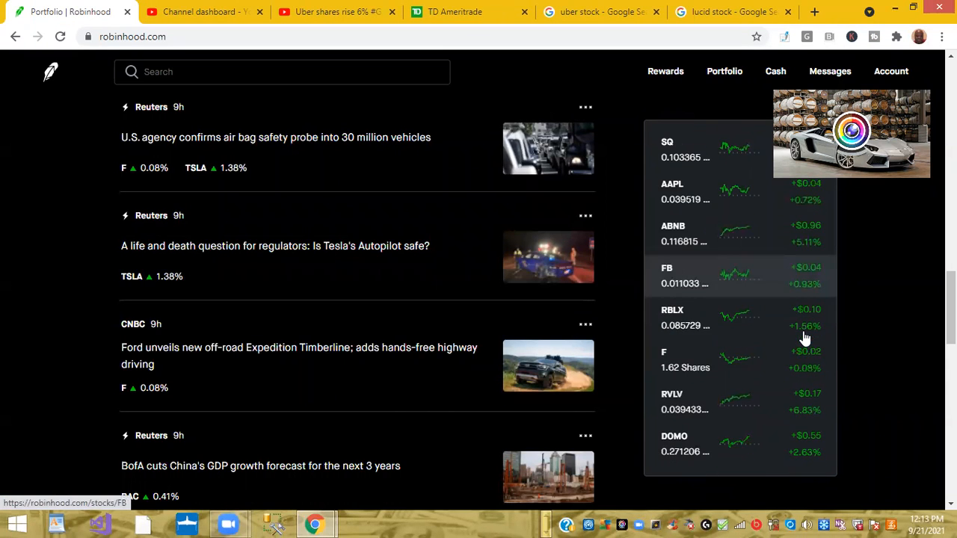
{"action": "scroll", "scroll_direction": "down", "scroll_amount": 3}
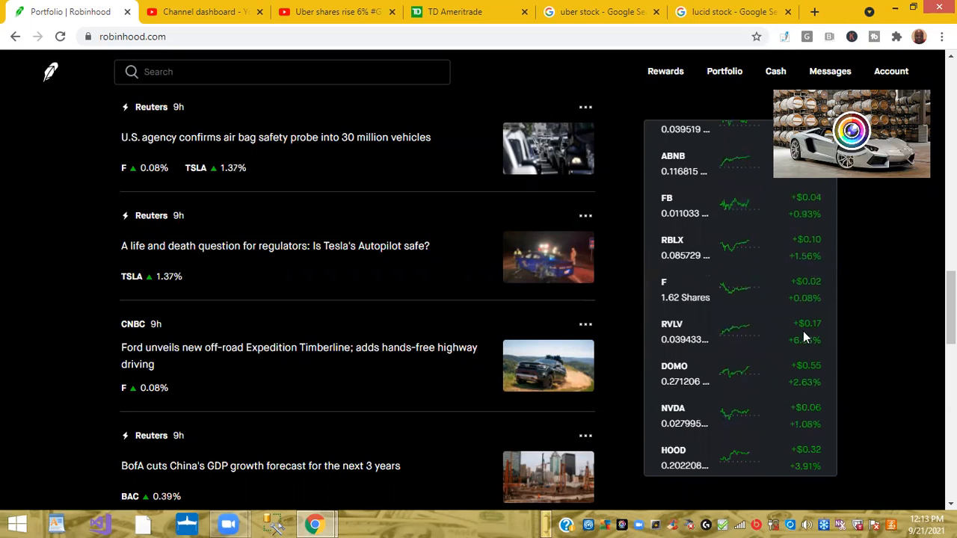
{"action": "scroll", "scroll_direction": "down", "scroll_amount": 3}
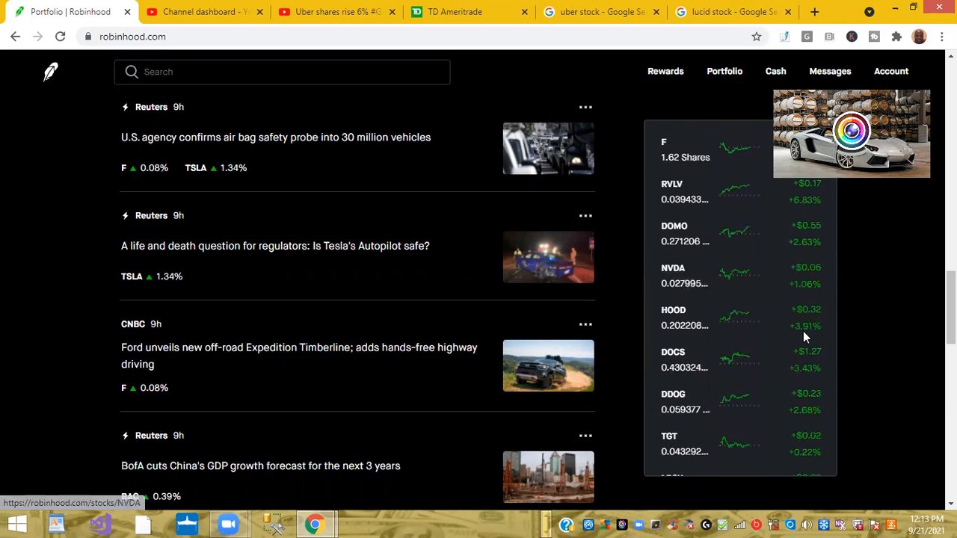
{"action": "scroll", "scroll_direction": "down", "scroll_amount": 3}
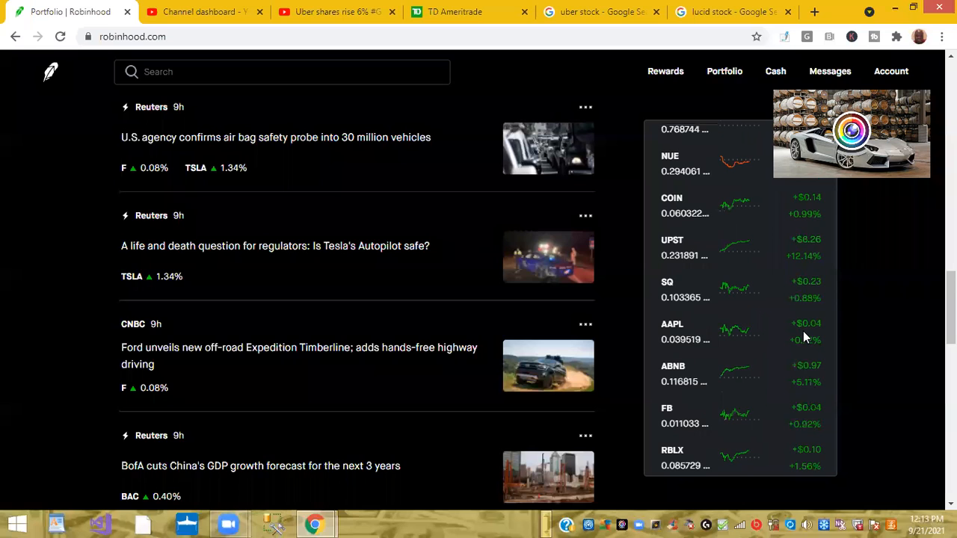
{"action": "scroll", "scroll_direction": "up", "scroll_amount": 3}
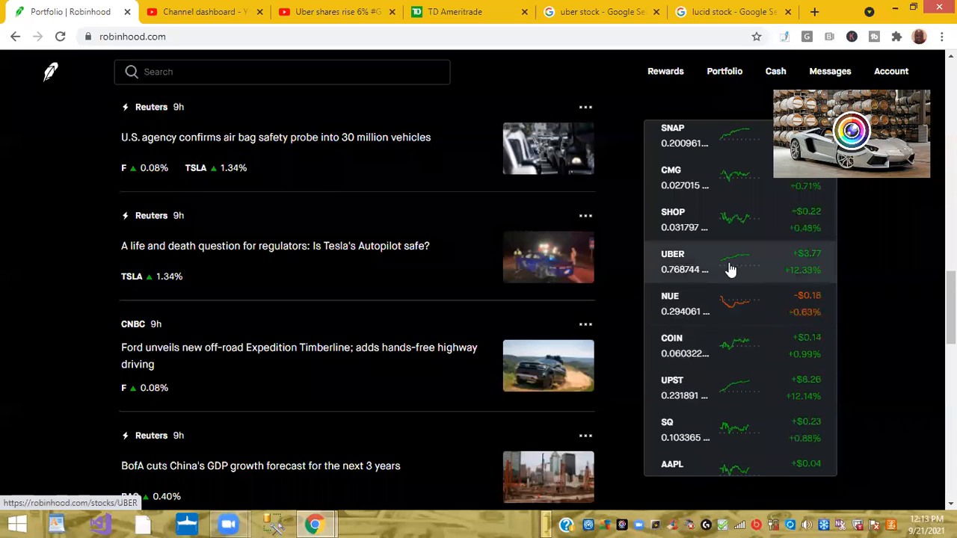
{"action": "mouse_move", "coordinate": [834, 262]}
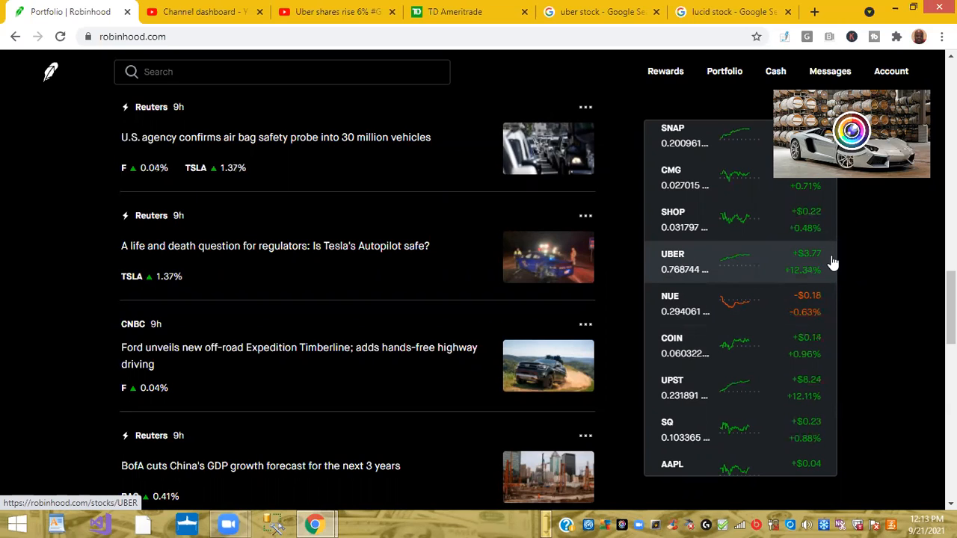
{"action": "mouse_move", "coordinate": [834, 278]}
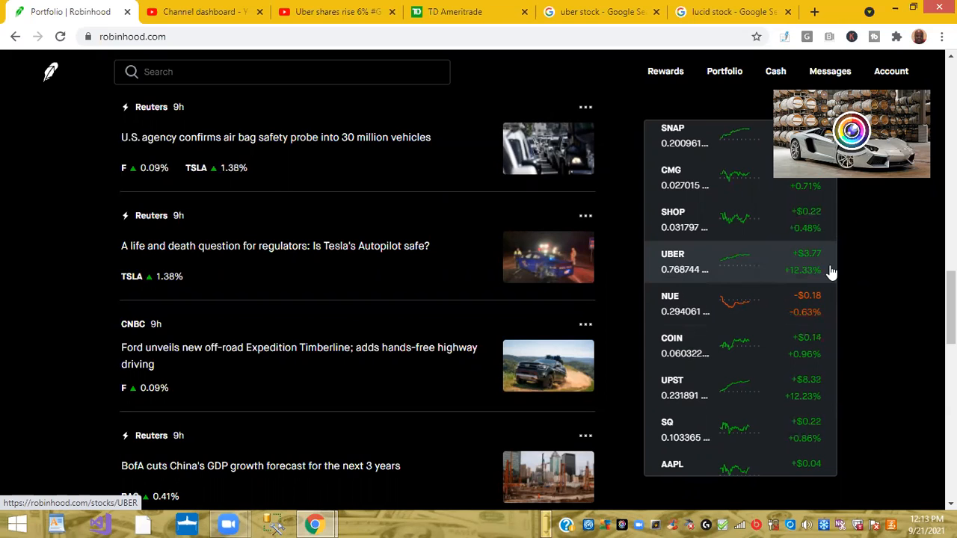
{"action": "mouse_move", "coordinate": [864, 274]}
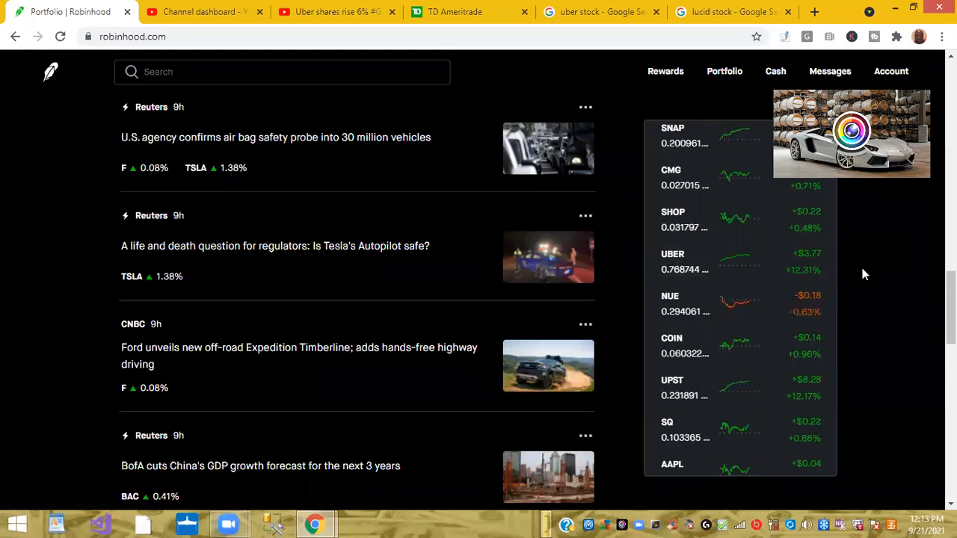
{"action": "scroll", "scroll_direction": "up", "scroll_amount": 3}
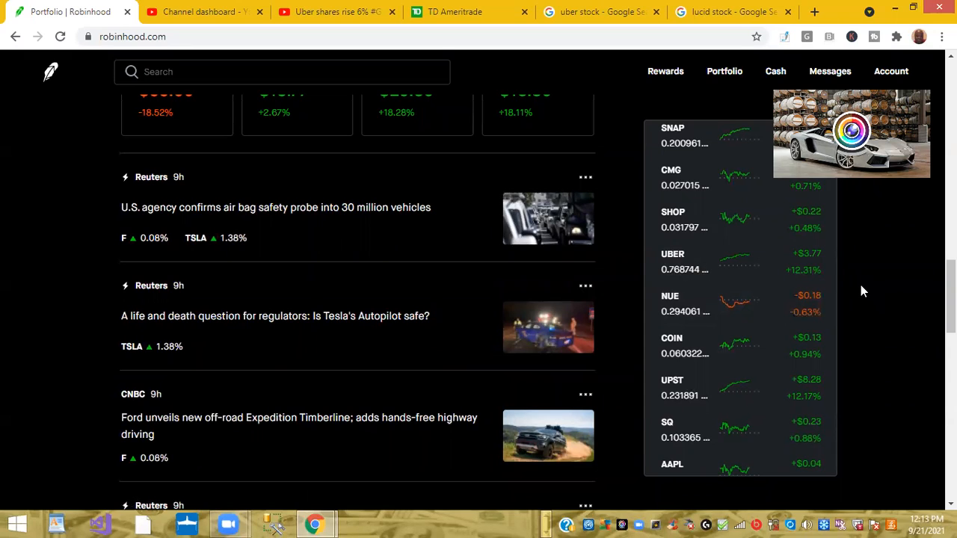
{"action": "mouse_move", "coordinate": [860, 205]}
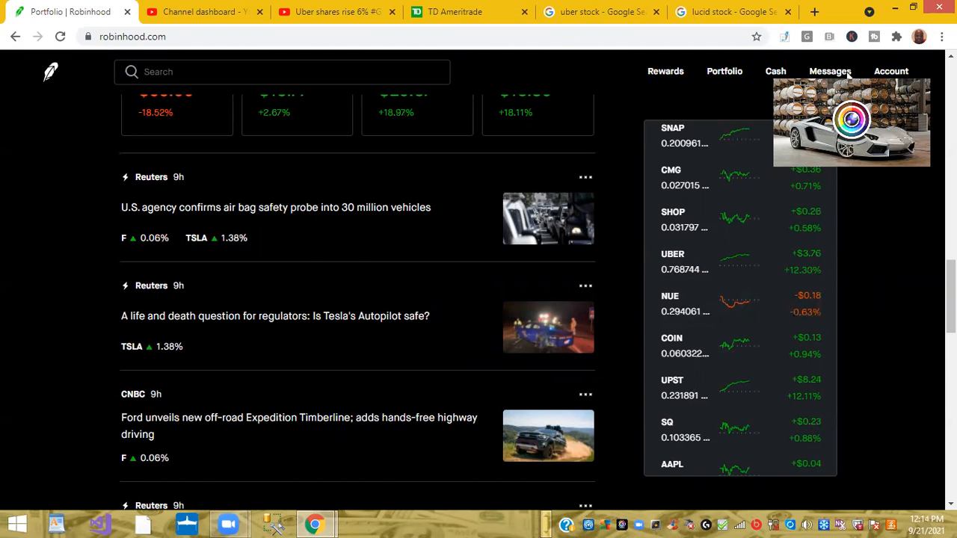
{"action": "mouse_move", "coordinate": [869, 248]}
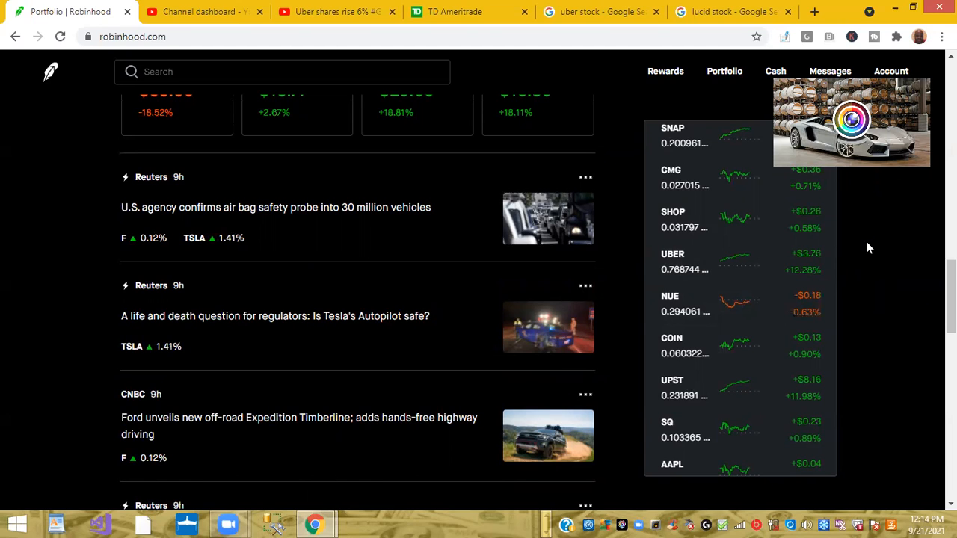
{"action": "mouse_move", "coordinate": [692, 385]}
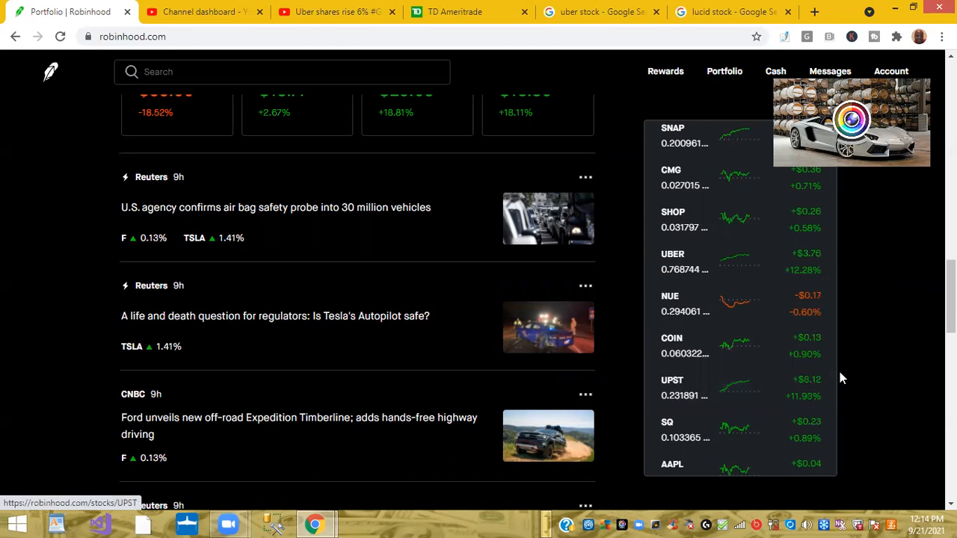
{"action": "mouse_move", "coordinate": [815, 402]}
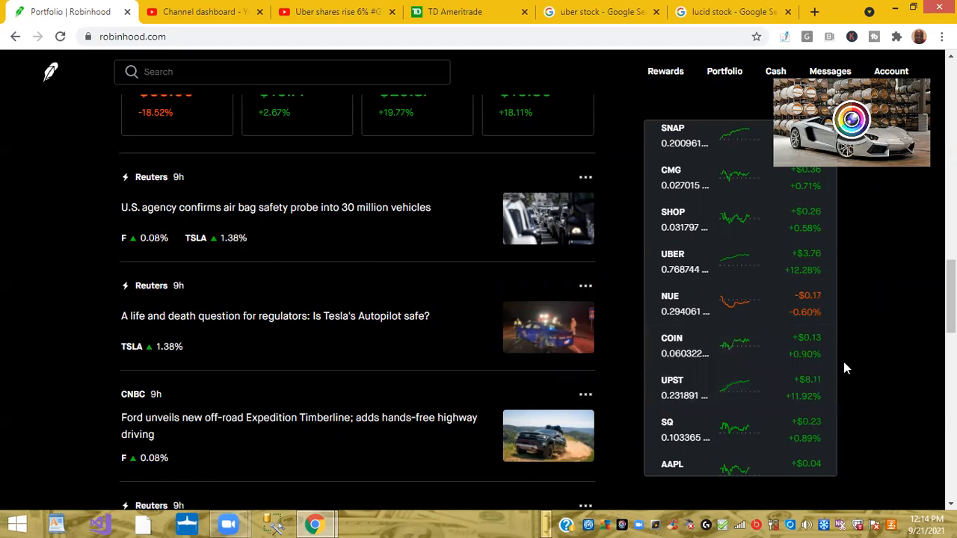
{"action": "scroll", "scroll_direction": "down", "scroll_amount": 3}
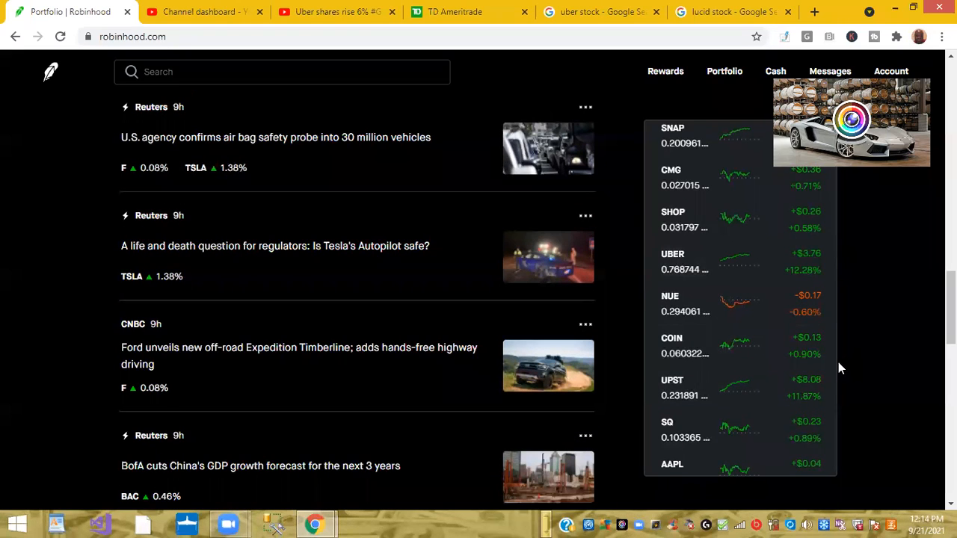
{"action": "scroll", "scroll_direction": "down", "scroll_amount": 3}
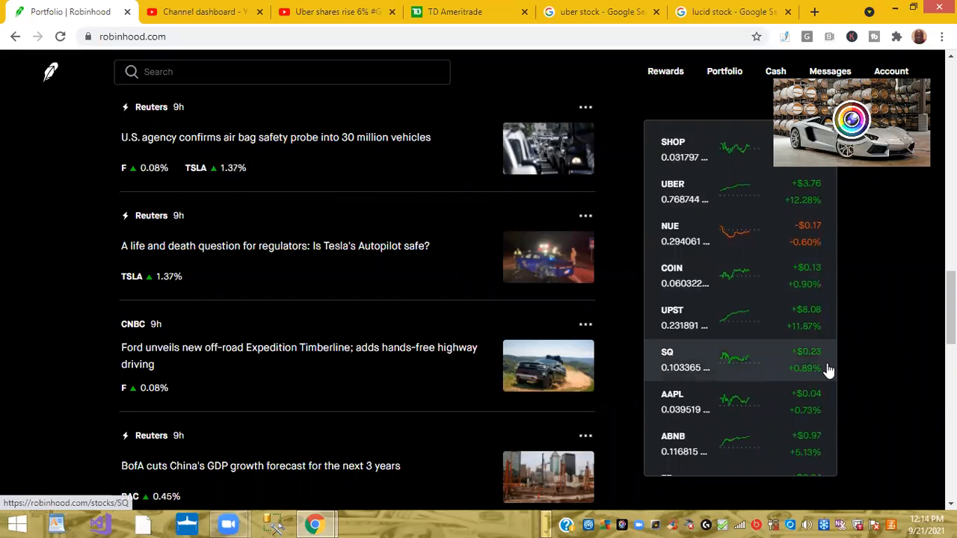
{"action": "scroll", "scroll_direction": "down", "scroll_amount": 3}
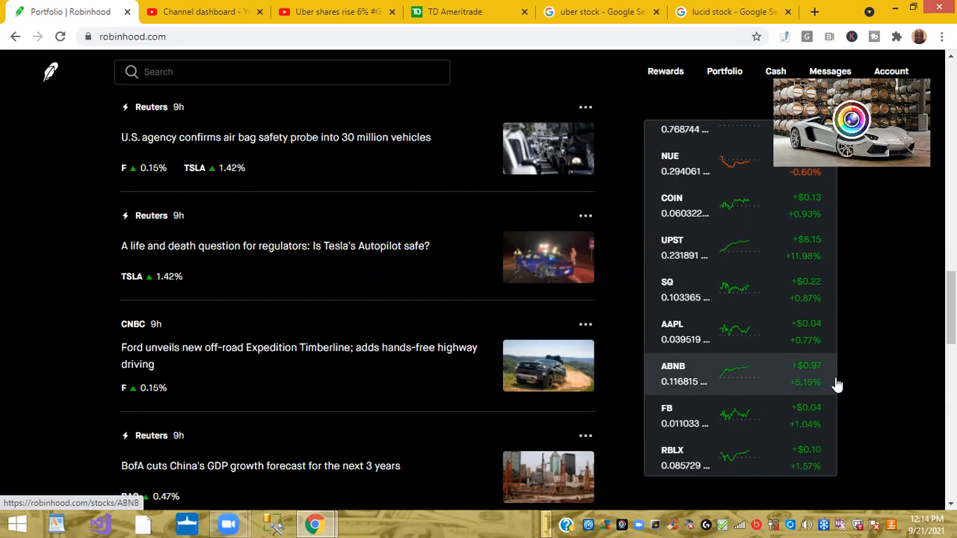
{"action": "scroll", "scroll_direction": "down", "scroll_amount": 3}
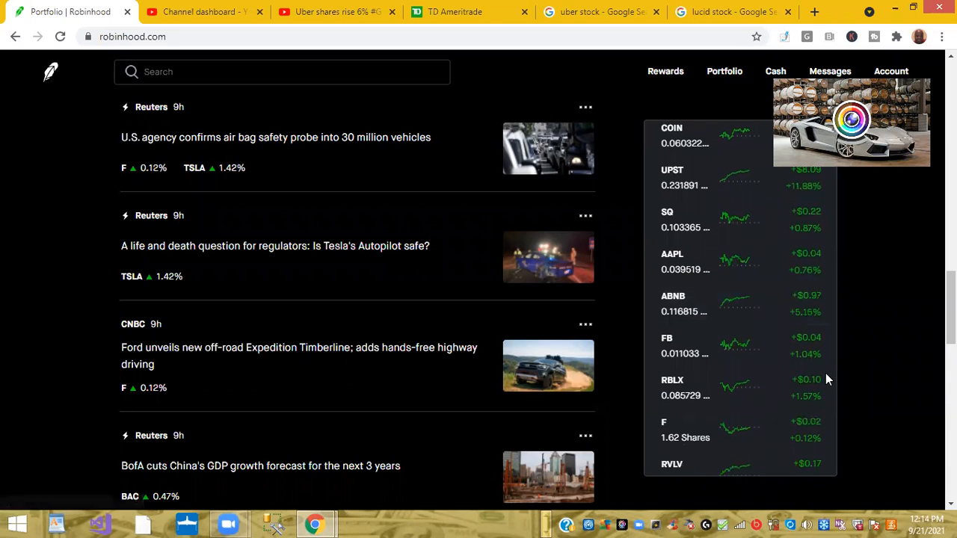
{"action": "scroll", "scroll_direction": "down", "scroll_amount": 3}
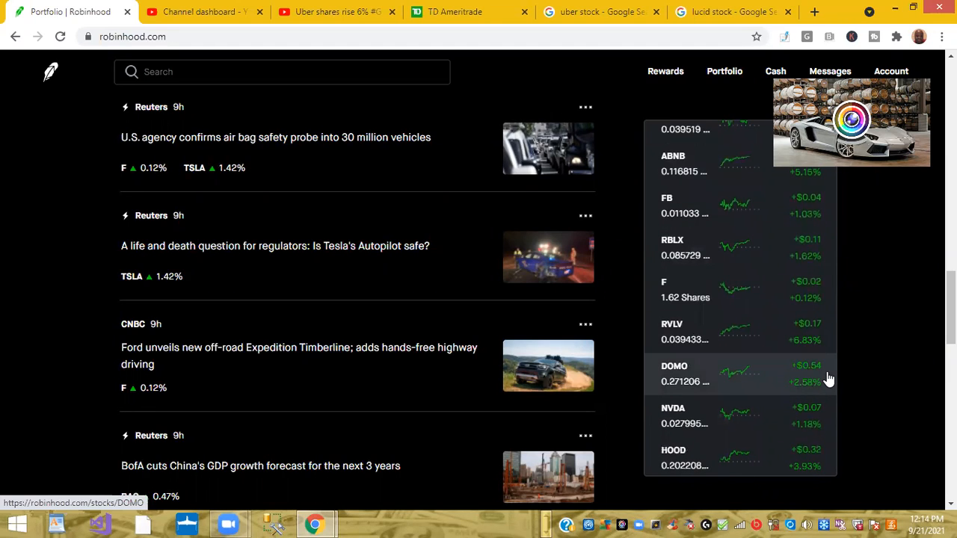
{"action": "scroll", "scroll_direction": "down", "scroll_amount": 3}
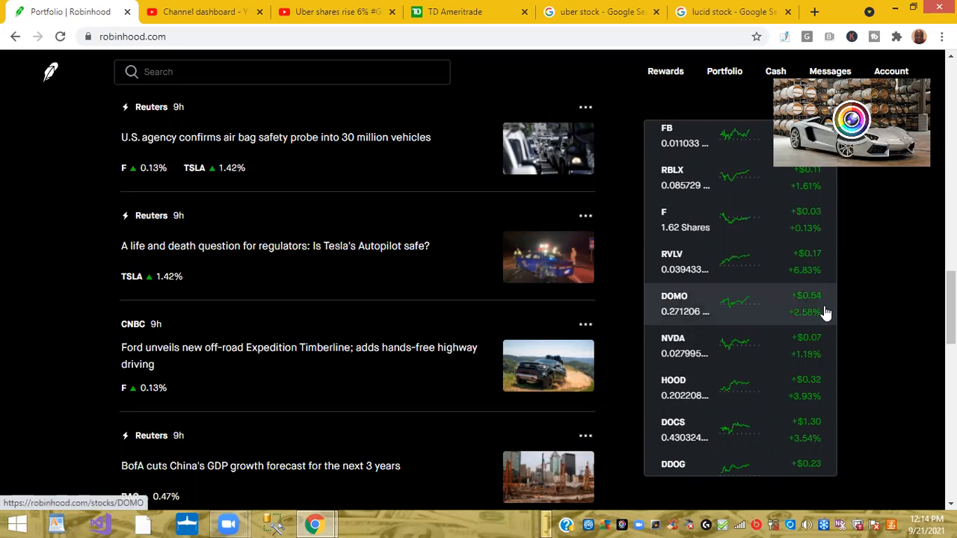
{"action": "mouse_move", "coordinate": [834, 313]}
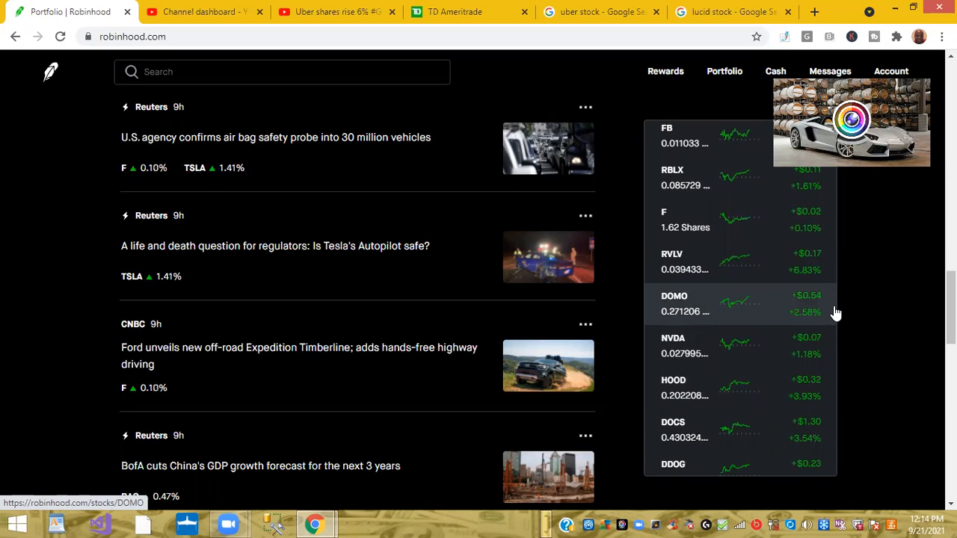
{"action": "mouse_move", "coordinate": [854, 301]}
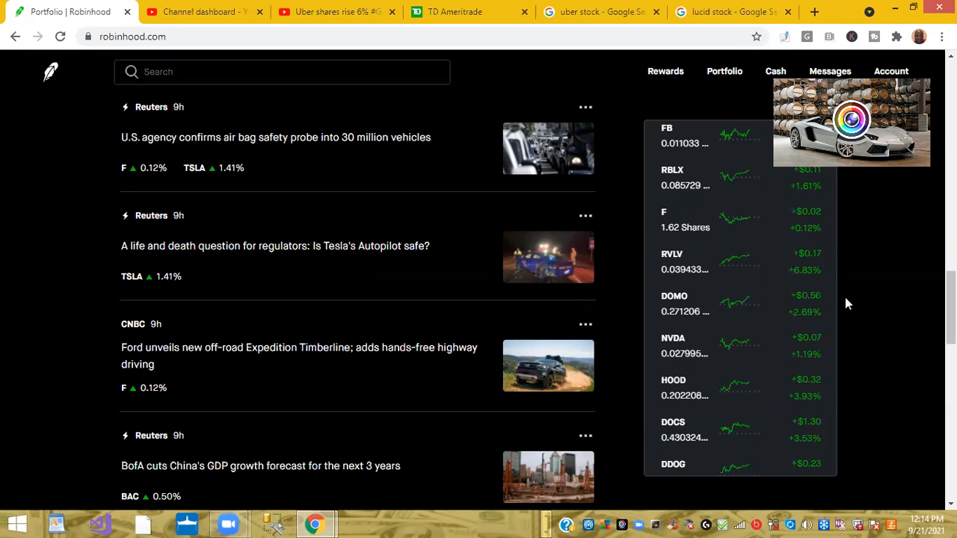
{"action": "mouse_move", "coordinate": [833, 318]}
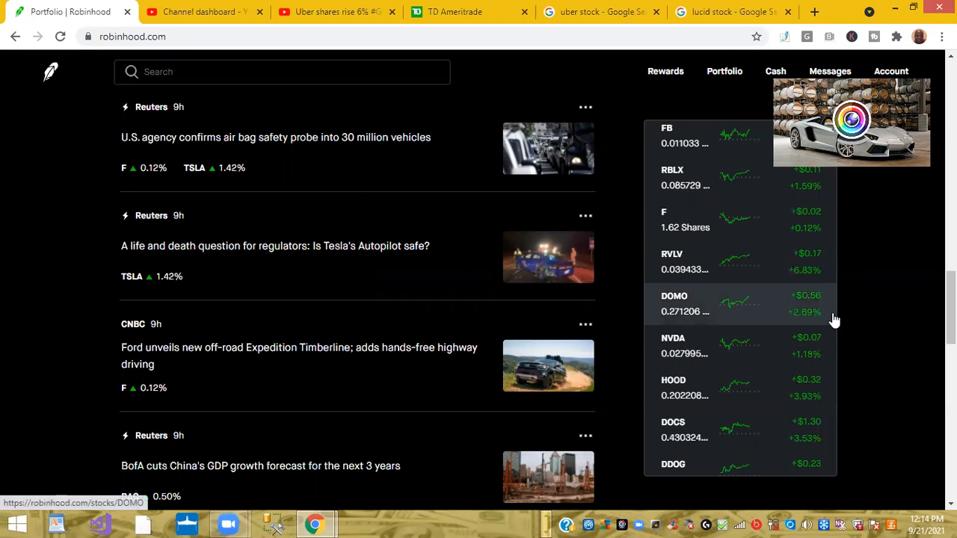
{"action": "mouse_move", "coordinate": [792, 384]}
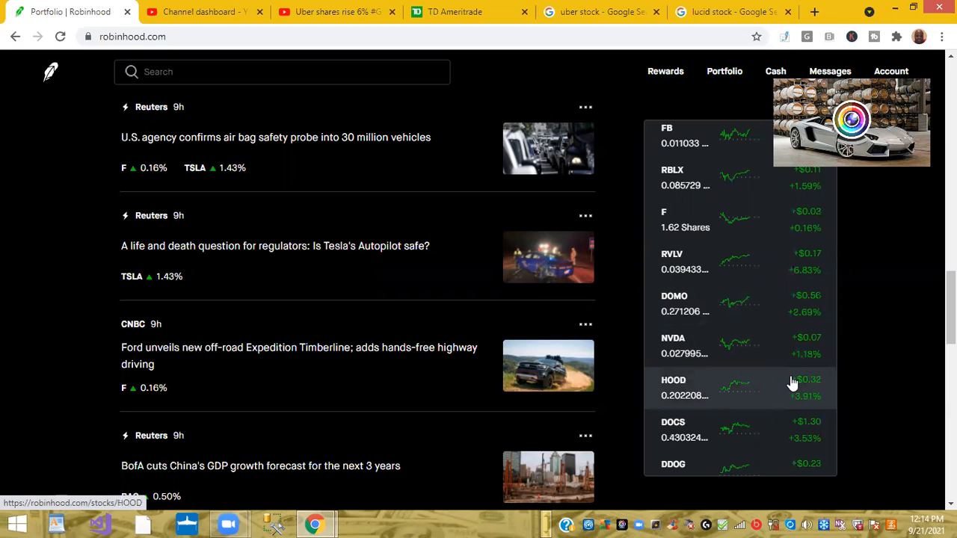
{"action": "mouse_move", "coordinate": [859, 376]}
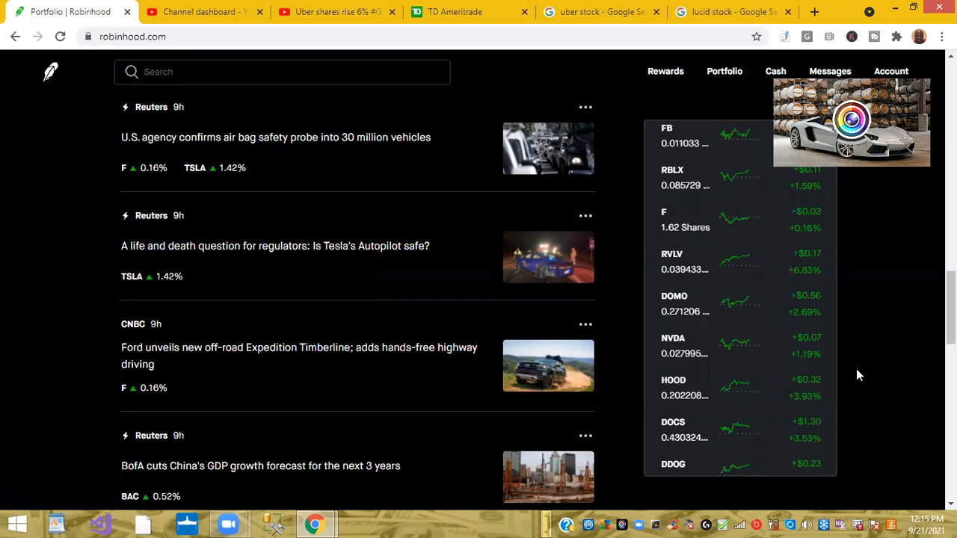
{"action": "scroll", "scroll_direction": "down", "scroll_amount": 3}
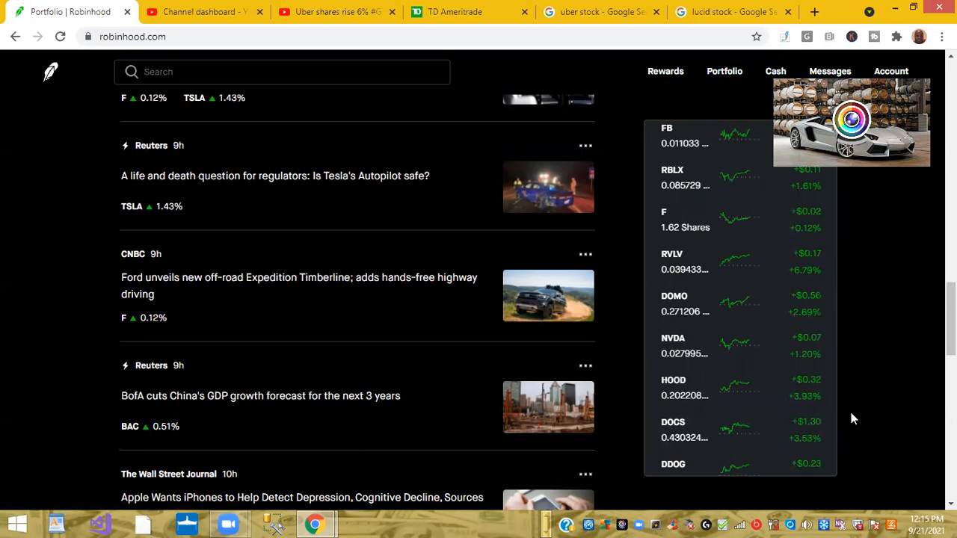
{"action": "scroll", "scroll_direction": "down", "scroll_amount": 3}
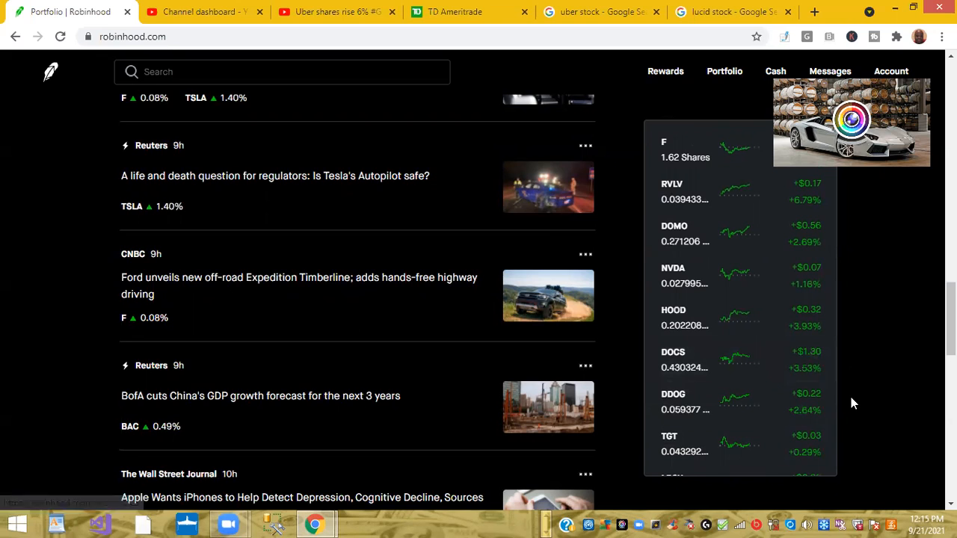
{"action": "scroll", "scroll_direction": "down", "scroll_amount": 3}
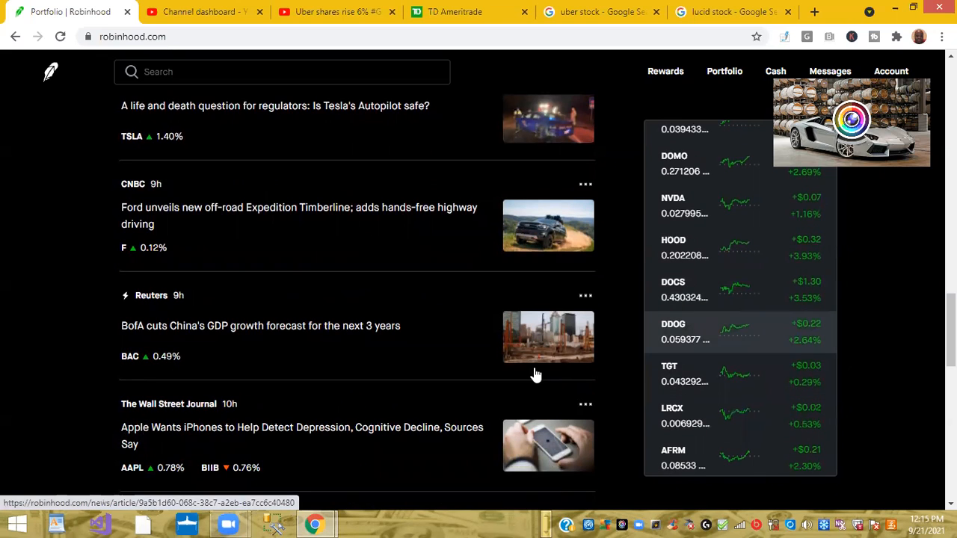
{"action": "mouse_move", "coordinate": [47, 265]}
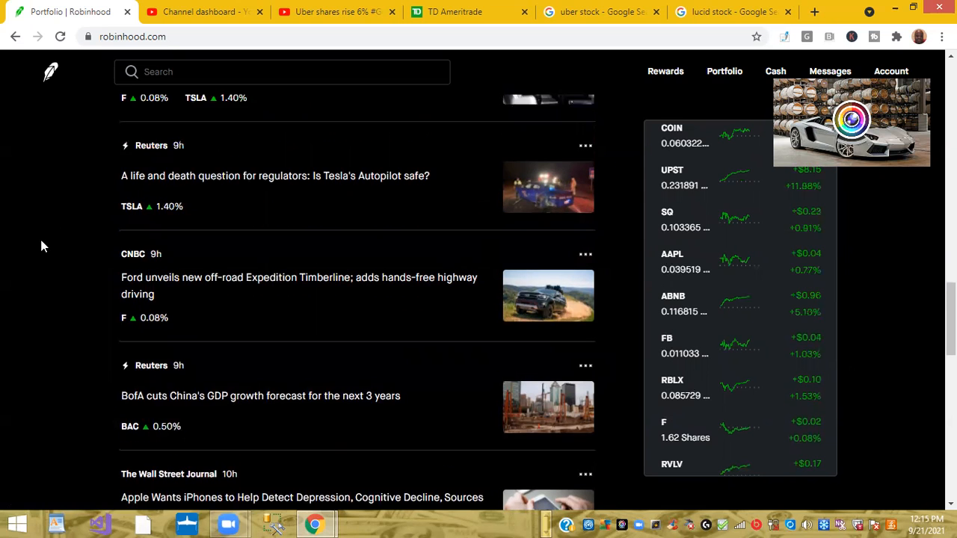
- Return to Robinhood's $624.46 portfolio chart, then view TD Ameritrade positions led by UBER
{"action": "scroll", "scroll_direction": "up", "scroll_amount": 3}
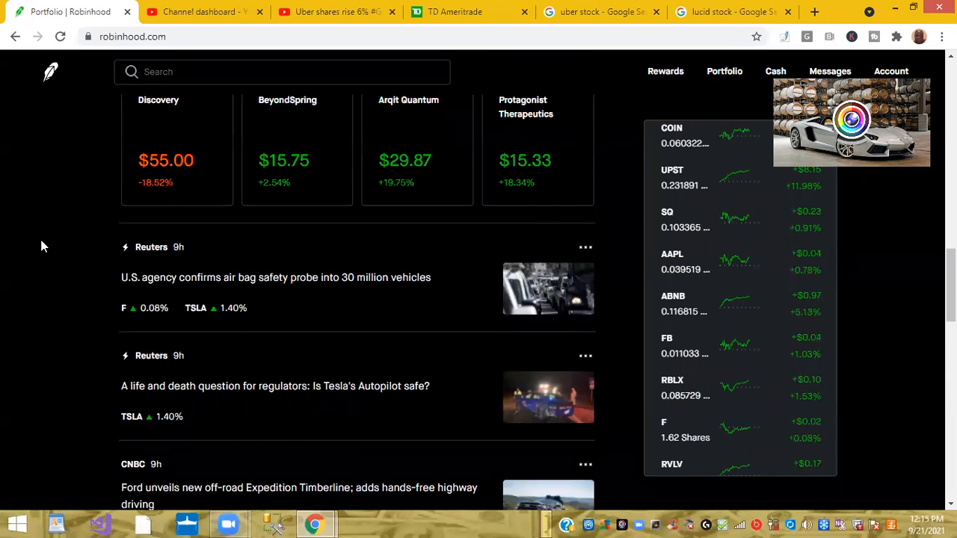
{"action": "scroll", "scroll_direction": "up", "scroll_amount": 3}
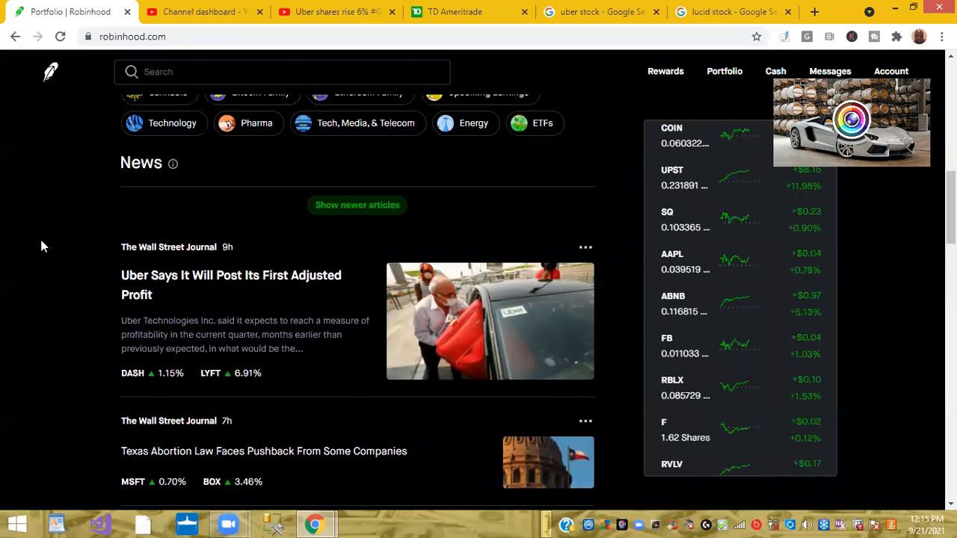
{"action": "scroll", "scroll_direction": "up", "scroll_amount": 3}
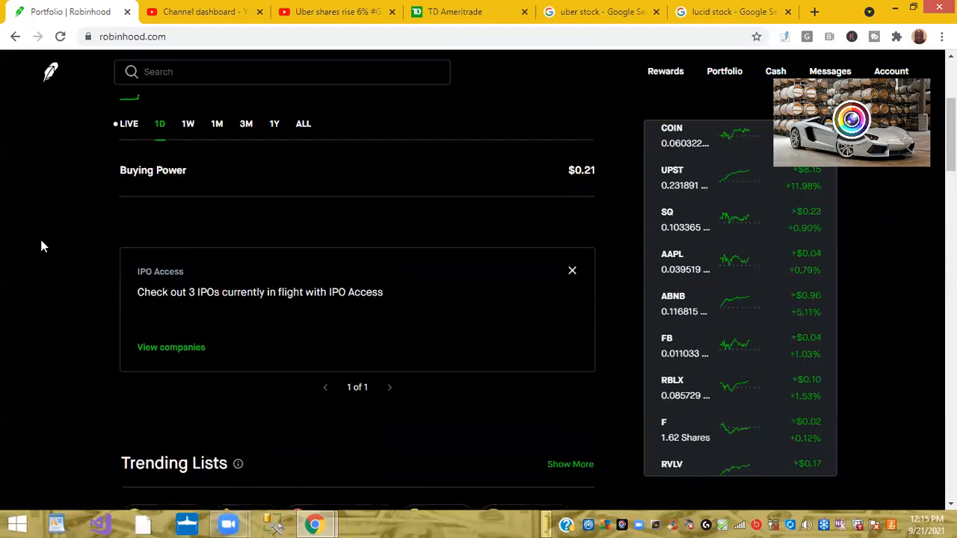
{"action": "scroll", "scroll_direction": "up", "scroll_amount": 3}
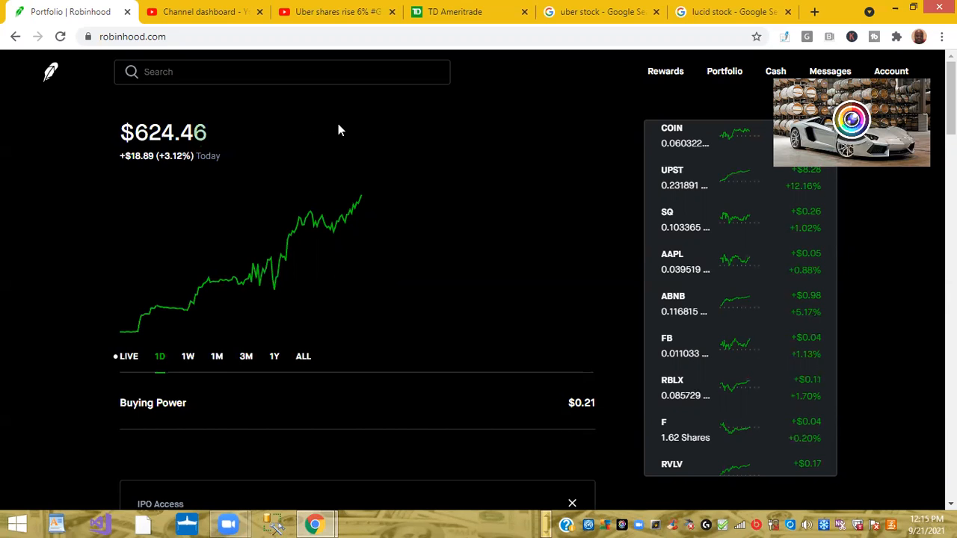
{"action": "left_click", "coordinate": [464, 11]}
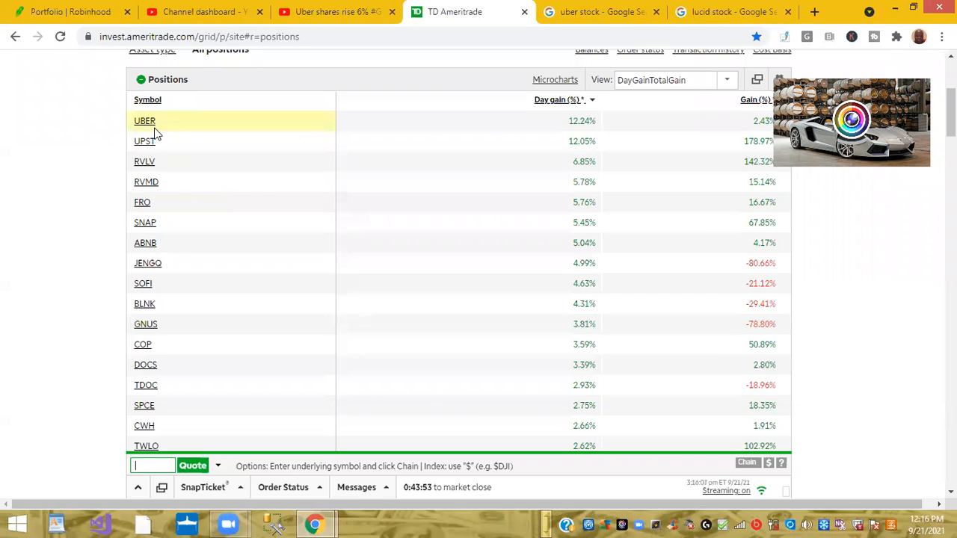
{"action": "left_click", "coordinate": [145, 120]}
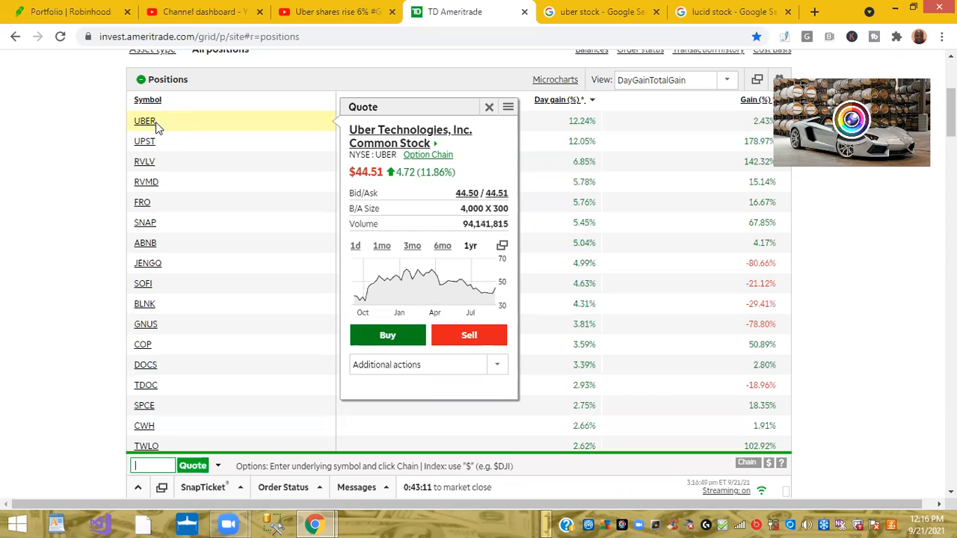
{"action": "left_click", "coordinate": [144, 141]}
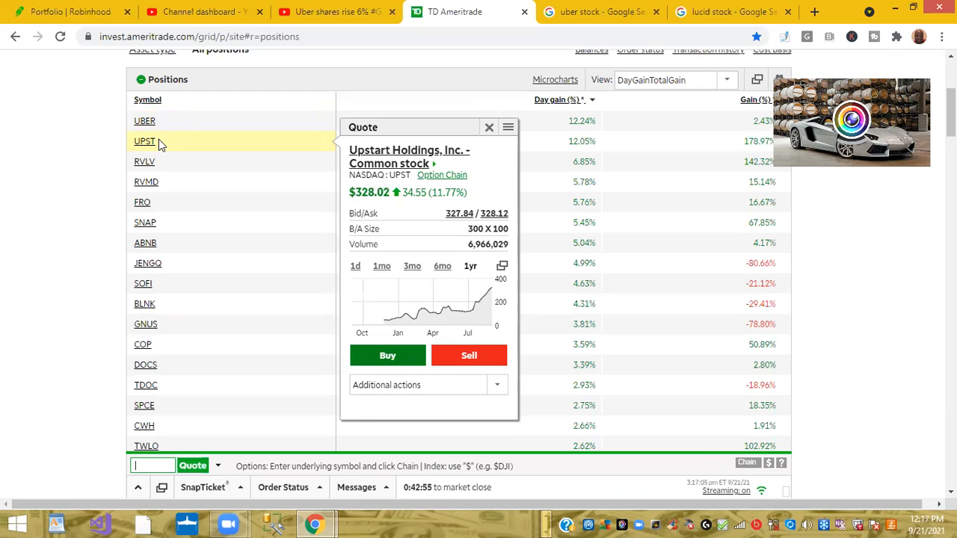
{"action": "left_click", "coordinate": [144, 162]}
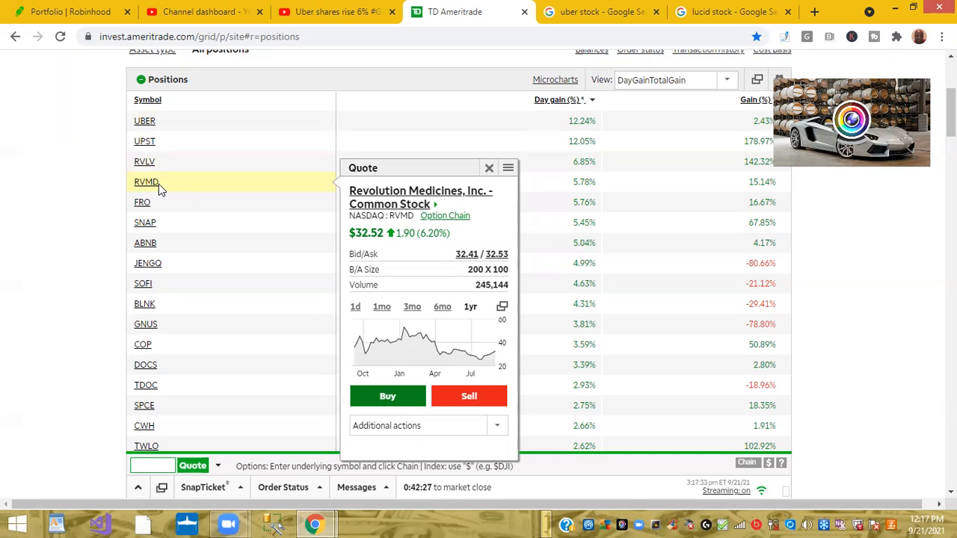
{"action": "left_click", "coordinate": [145, 222]}
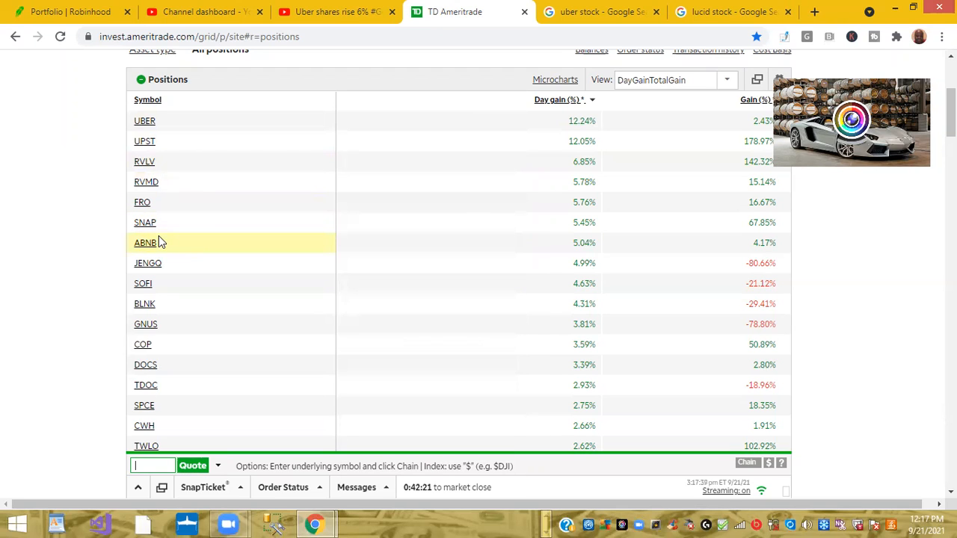
{"action": "mouse_move", "coordinate": [144, 239]}
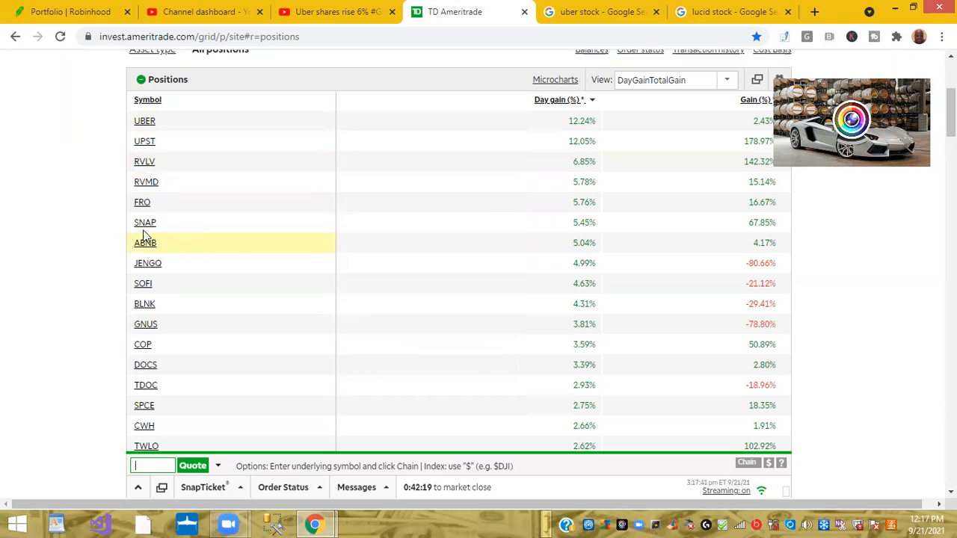
- Scroll TD Ameritrade's positions grid, then return to Robinhood's $623.68 portfolio page
{"action": "scroll", "scroll_direction": "up", "scroll_amount": 3}
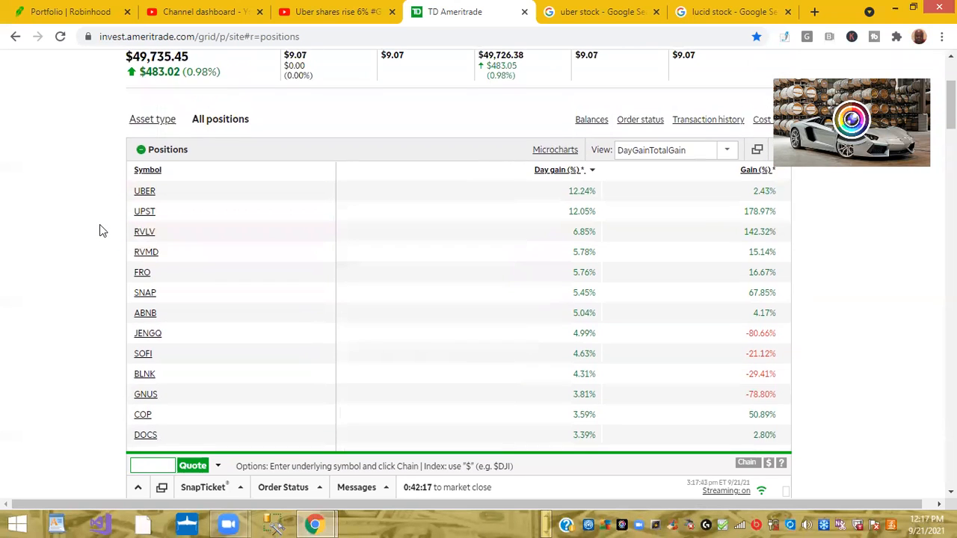
{"action": "scroll", "scroll_direction": "down", "scroll_amount": 3}
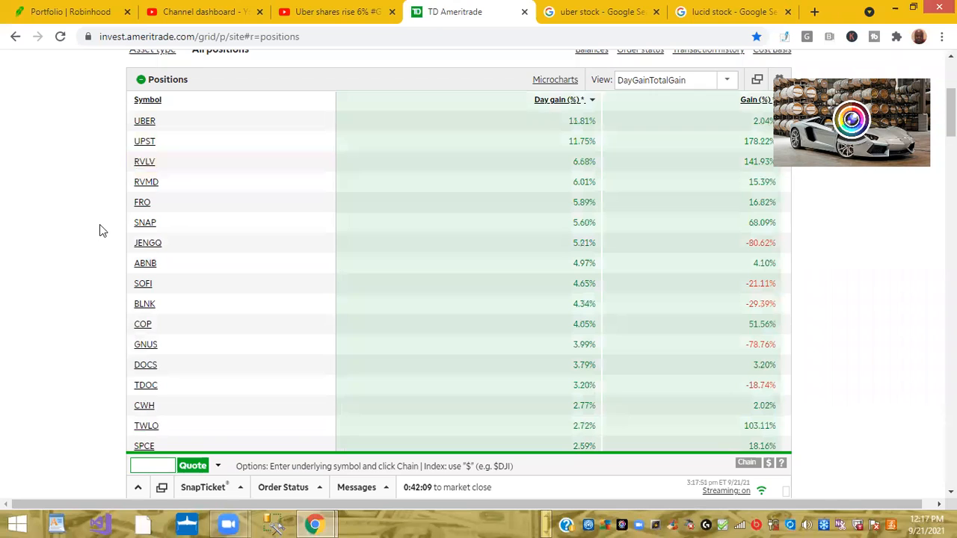
{"action": "left_click", "coordinate": [153, 466]}
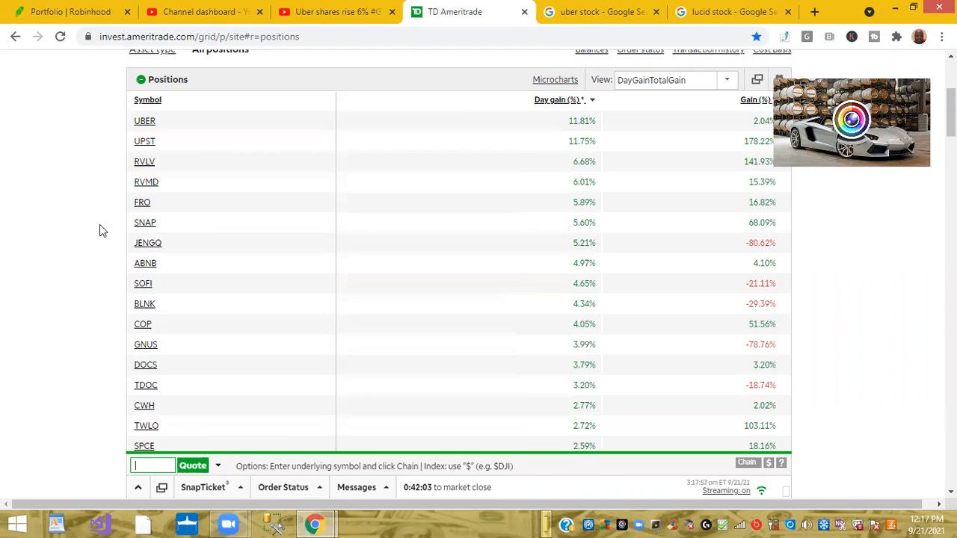
{"action": "mouse_move", "coordinate": [107, 216]}
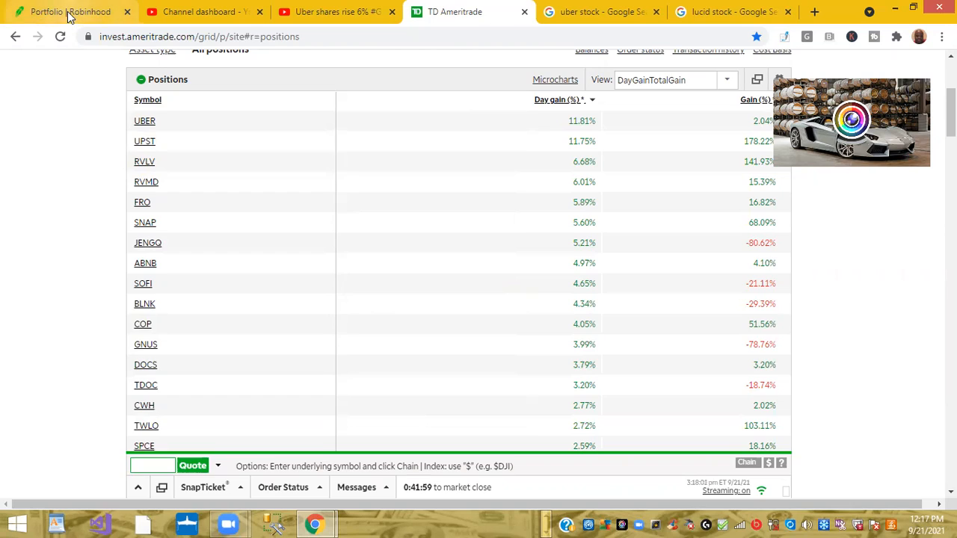
{"action": "left_click", "coordinate": [70, 11]}
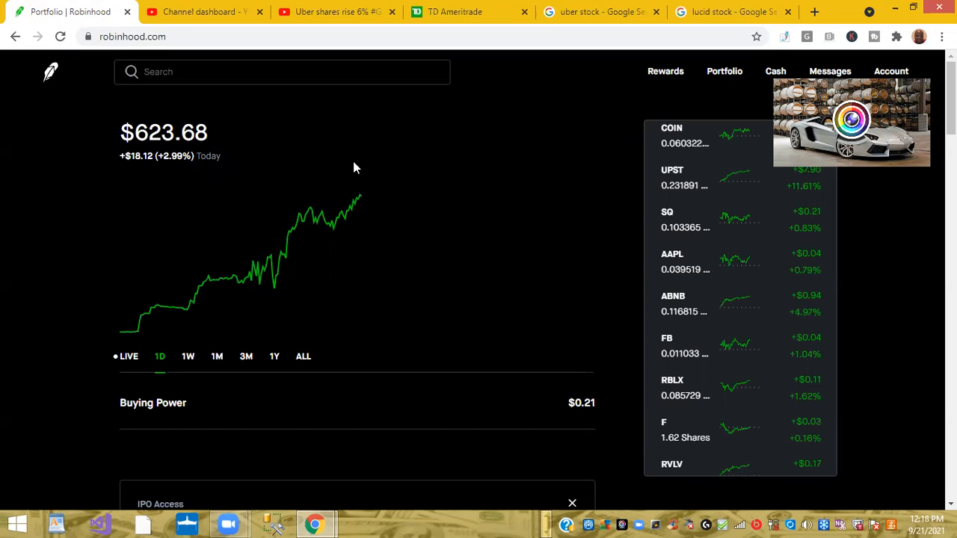
{"action": "mouse_move", "coordinate": [387, 169]}
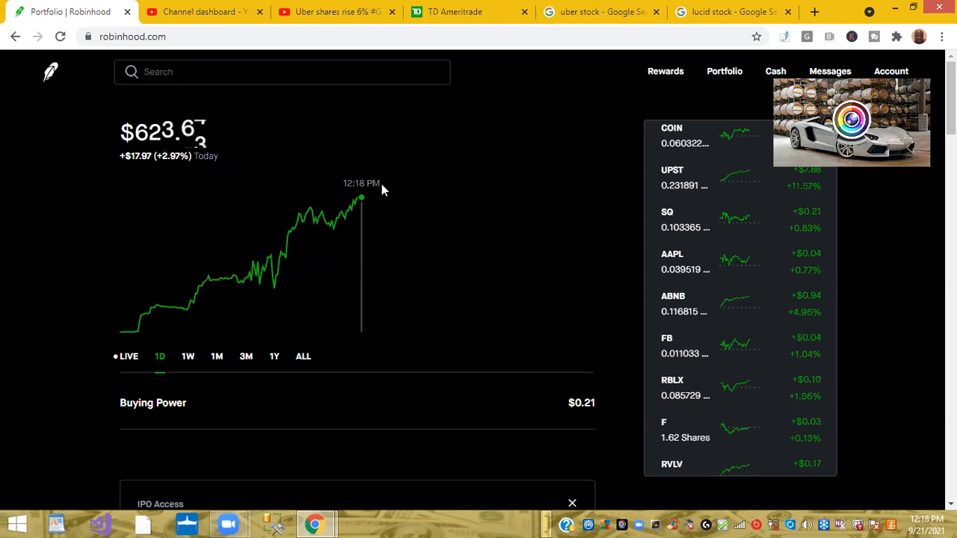
{"action": "mouse_move", "coordinate": [756, 345]}
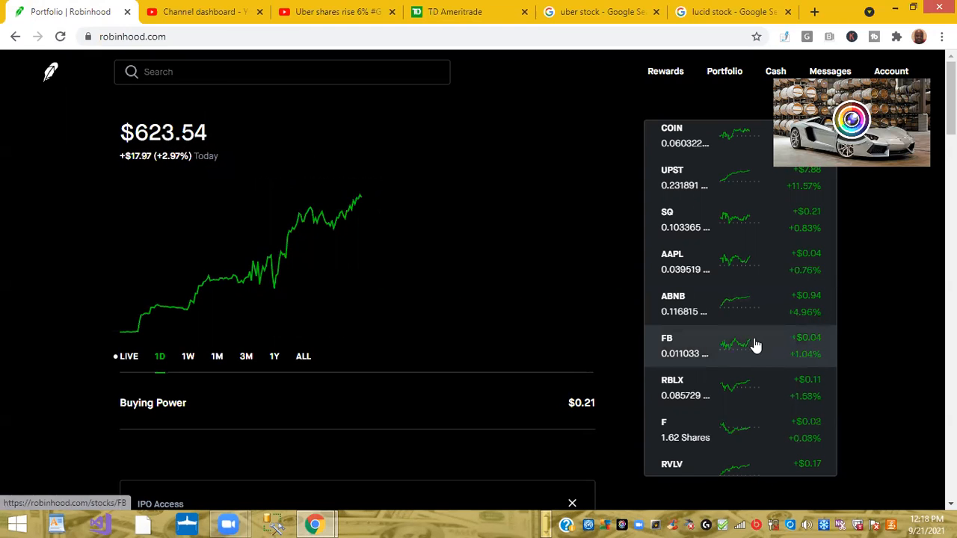
{"action": "scroll", "scroll_direction": "down", "scroll_amount": 3}
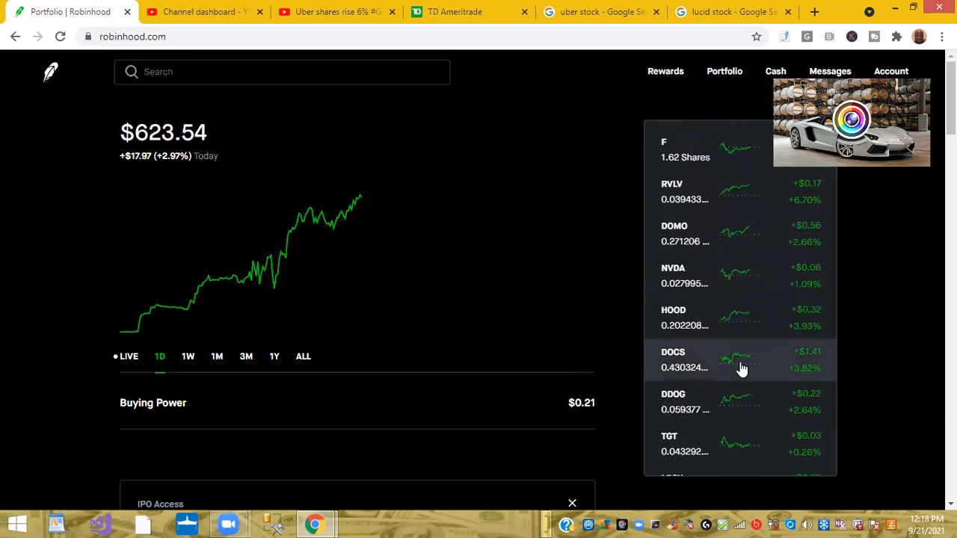
{"action": "scroll", "scroll_direction": "down", "scroll_amount": 3}
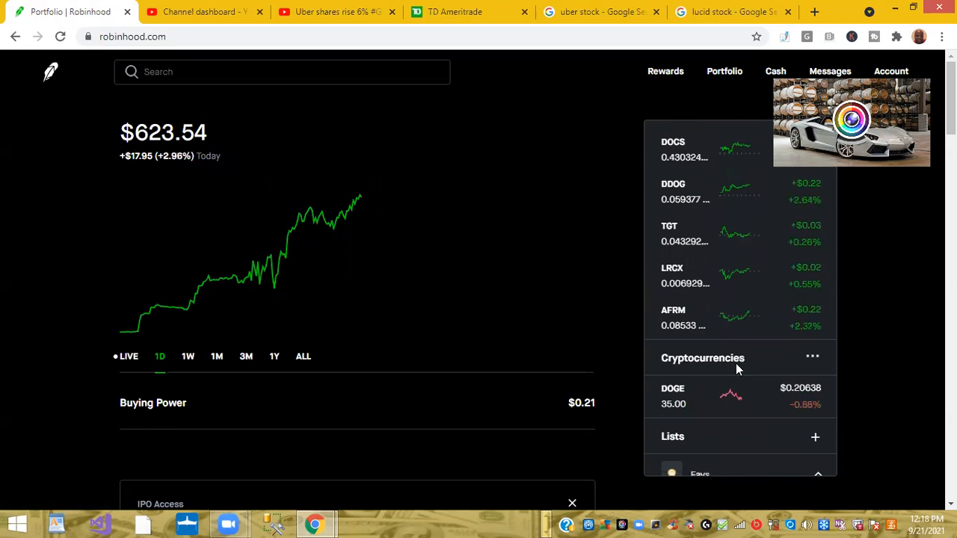